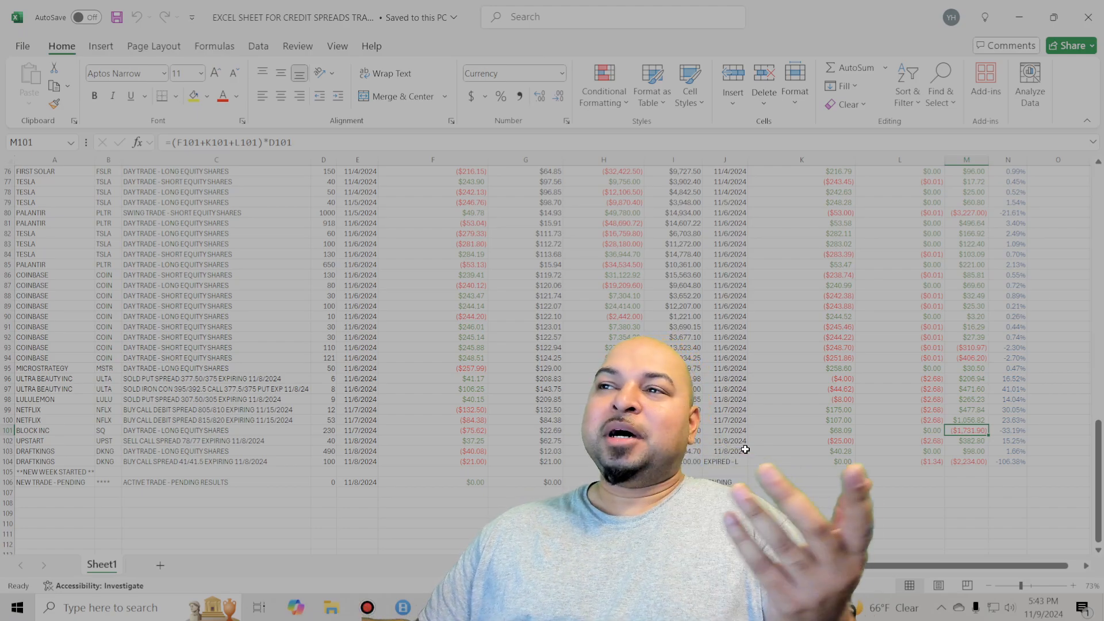
- Review the week's and month's P/L totals and the starting and ending balance formulas
{"action": "scroll", "scroll_direction": "up", "scroll_amount": 3}
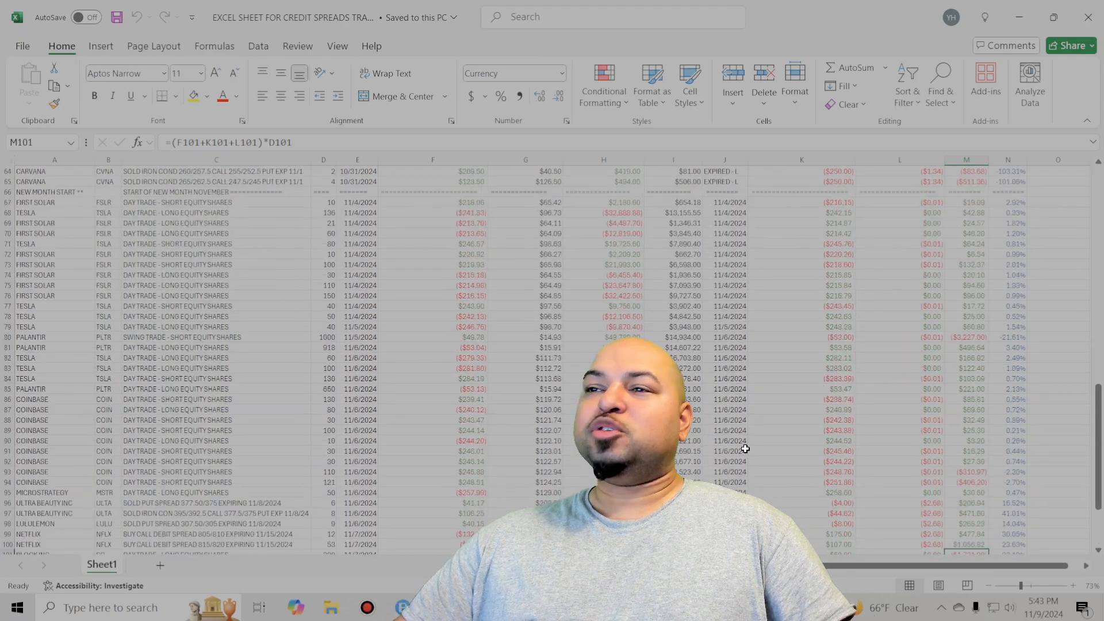
{"action": "scroll", "scroll_direction": "down", "scroll_amount": 3}
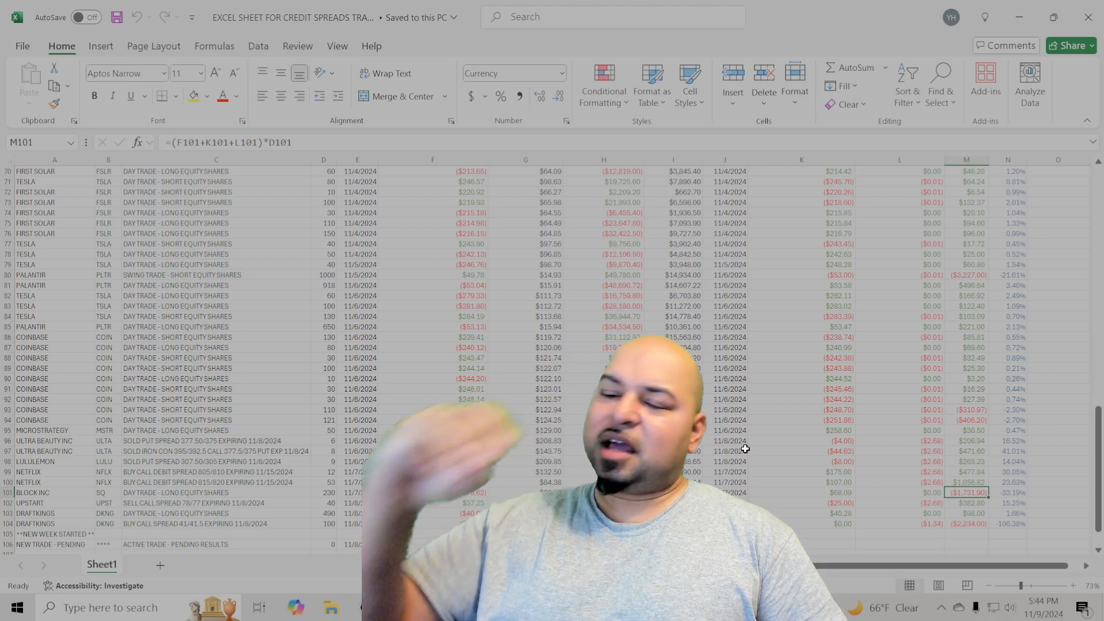
{"action": "scroll", "scroll_direction": "up", "scroll_amount": 3}
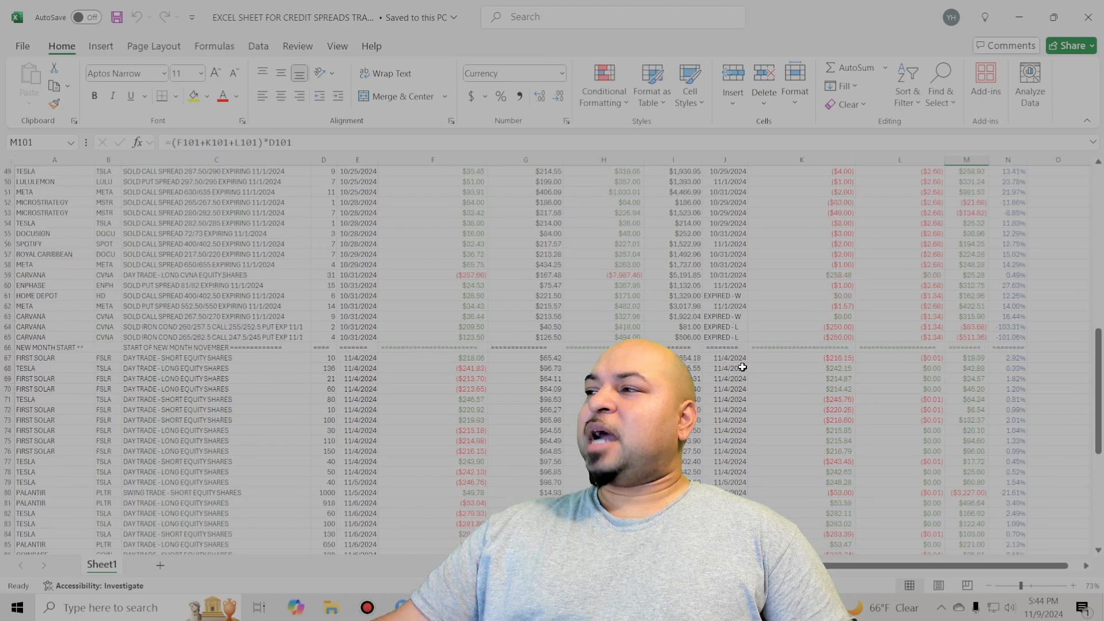
{"action": "scroll", "scroll_direction": "up", "scroll_amount": 3}
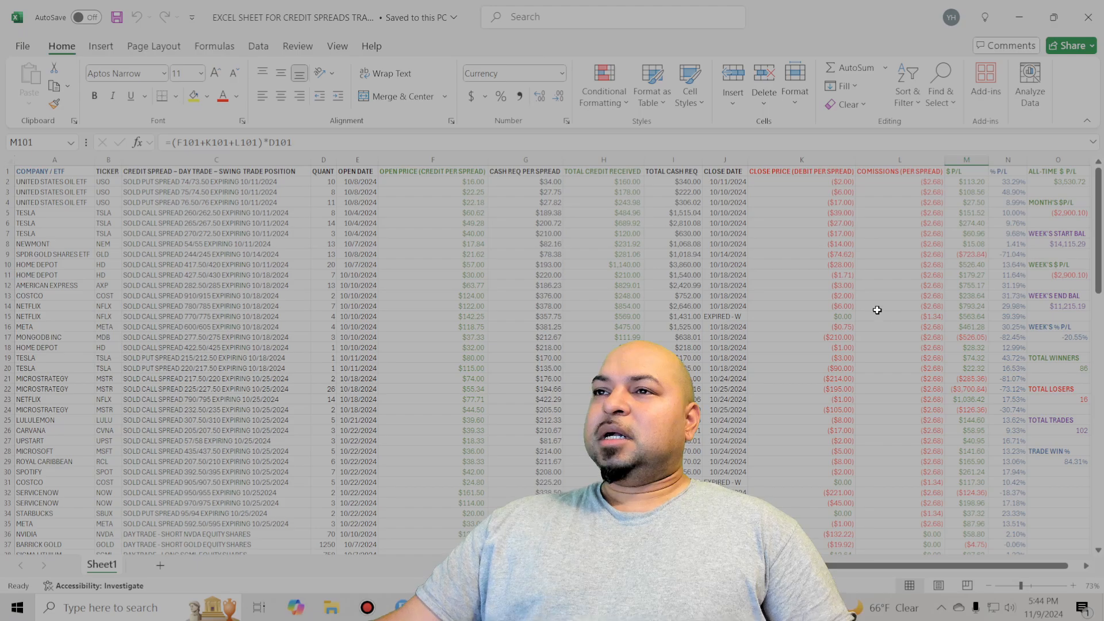
{"action": "mouse_move", "coordinate": [1060, 204]}
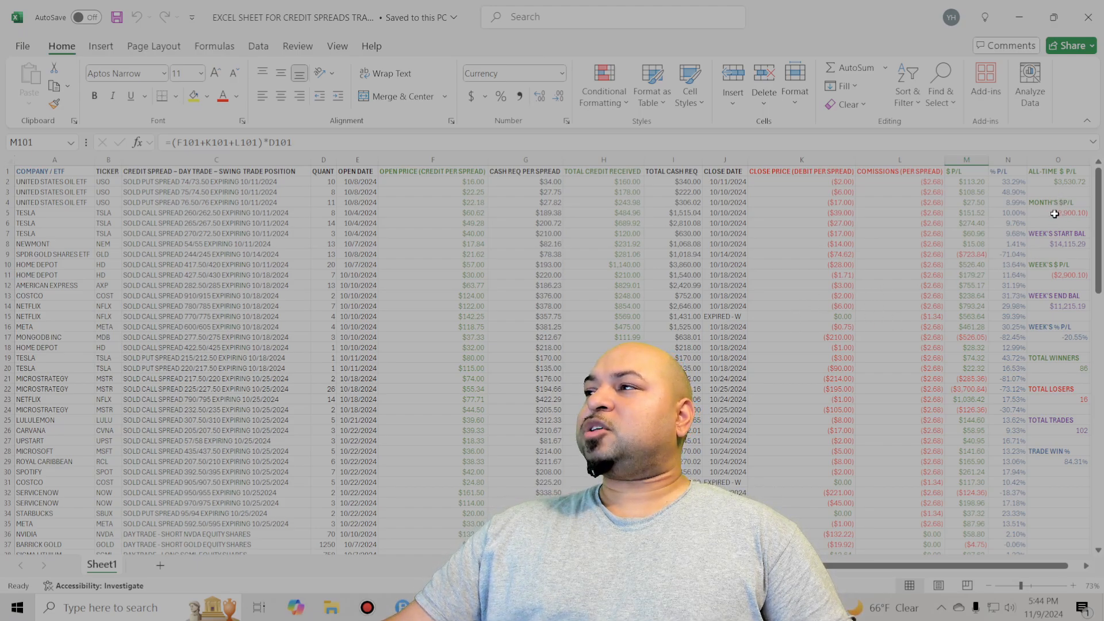
{"action": "left_click", "coordinate": [1056, 274]}
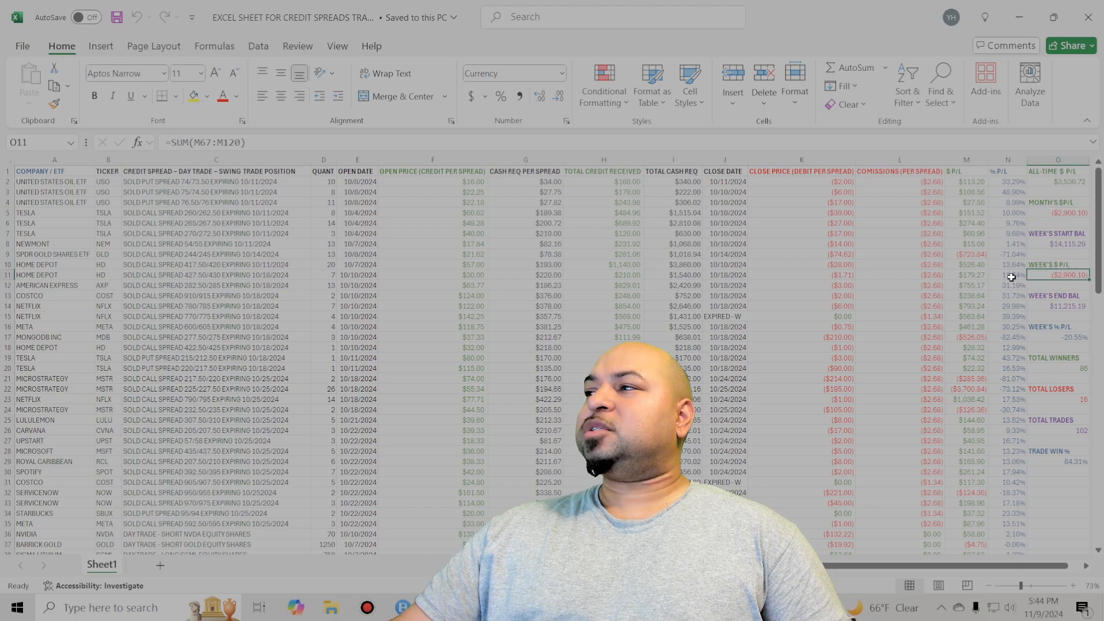
{"action": "left_click", "coordinate": [1057, 181]}
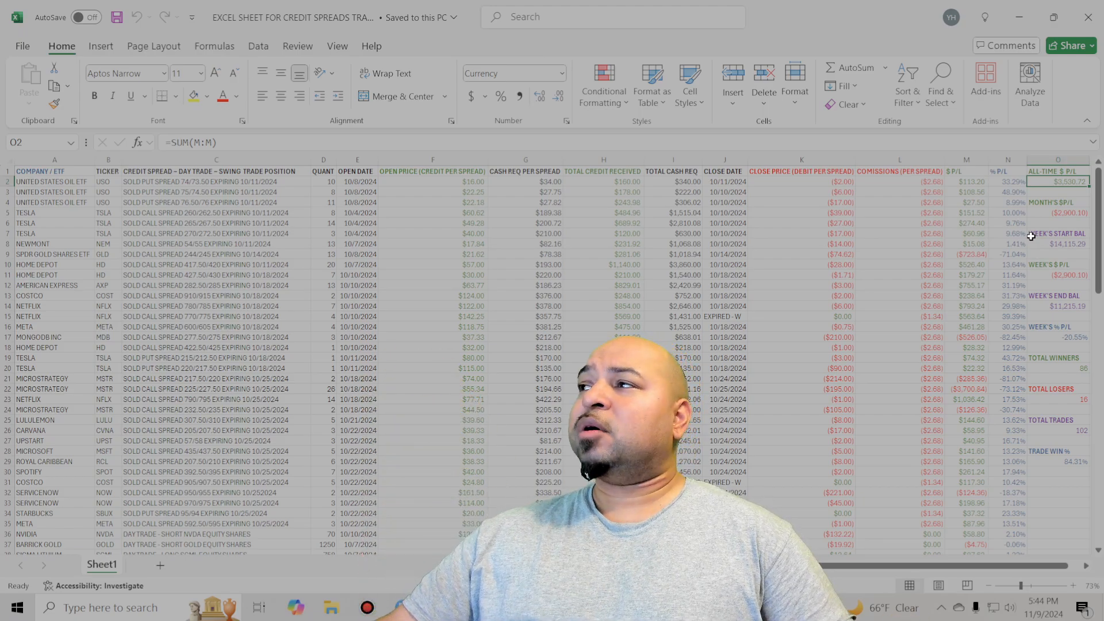
{"action": "mouse_move", "coordinate": [1068, 216]}
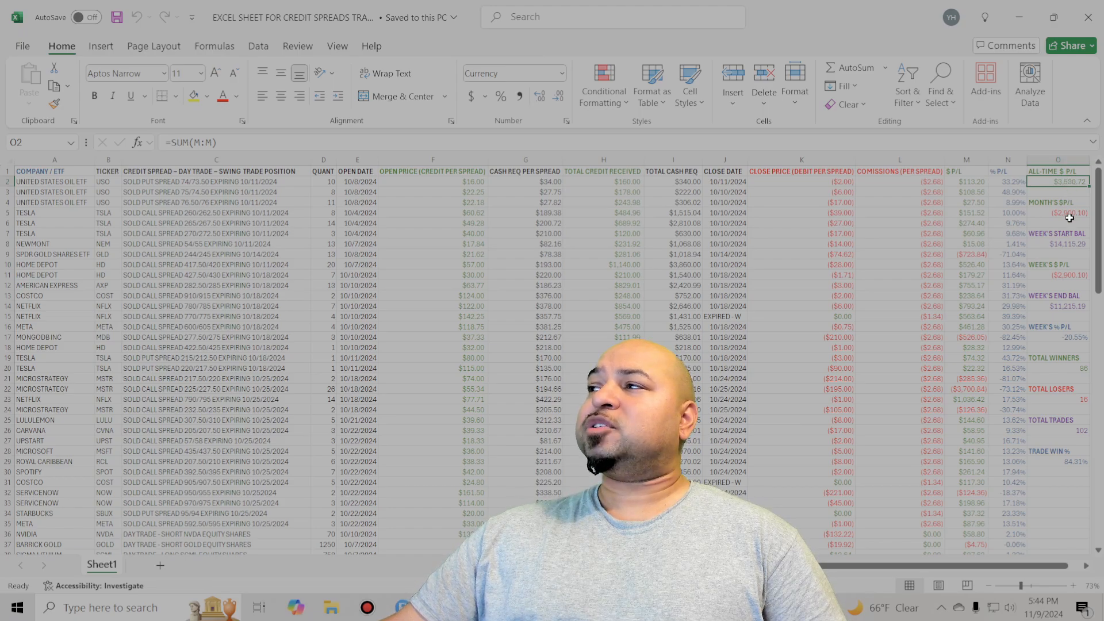
{"action": "left_click", "coordinate": [1058, 212]}
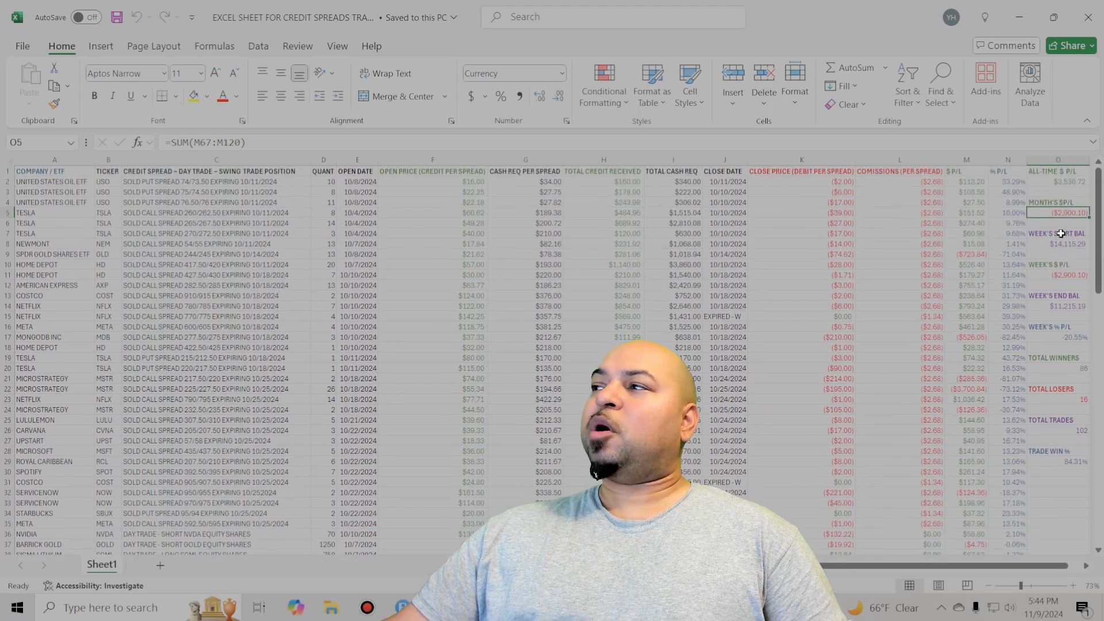
{"action": "scroll", "scroll_direction": "down", "scroll_amount": 3}
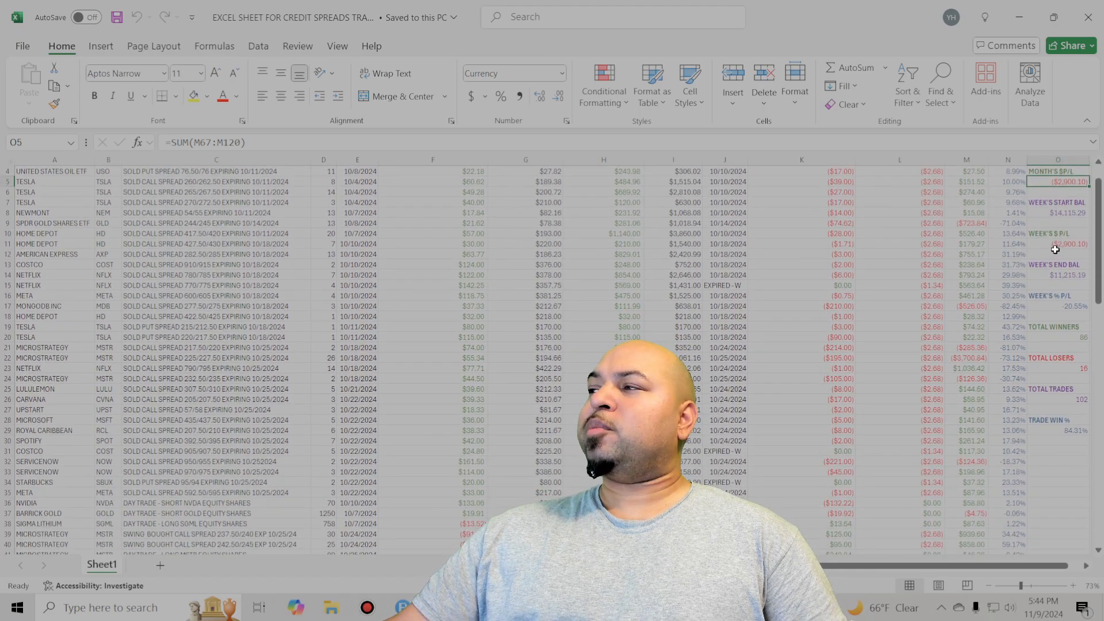
{"action": "left_click", "coordinate": [1056, 212]}
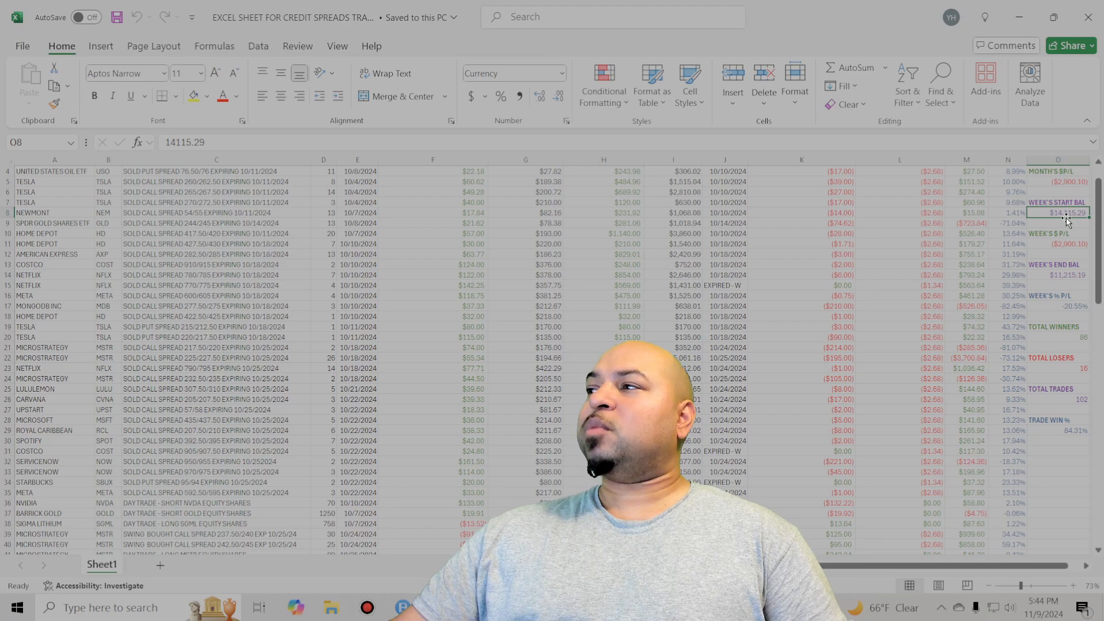
{"action": "left_click", "coordinate": [1058, 275]}
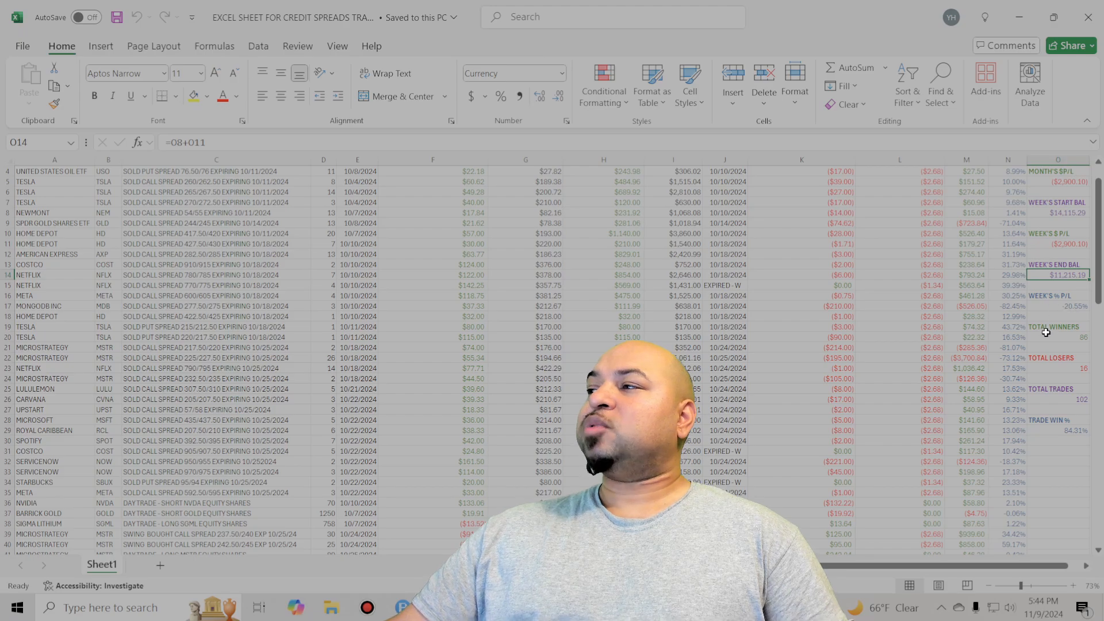
- Check the open dates of the first November trade and the PALANTIR swing trade
{"action": "scroll", "scroll_direction": "down", "scroll_amount": 3}
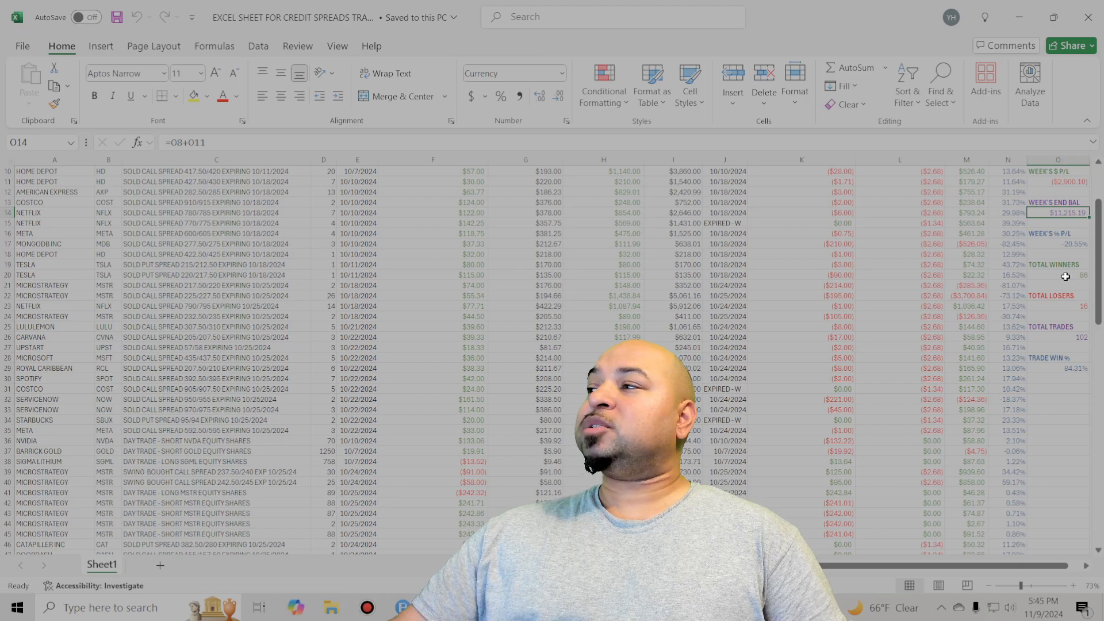
{"action": "mouse_move", "coordinate": [1063, 305]}
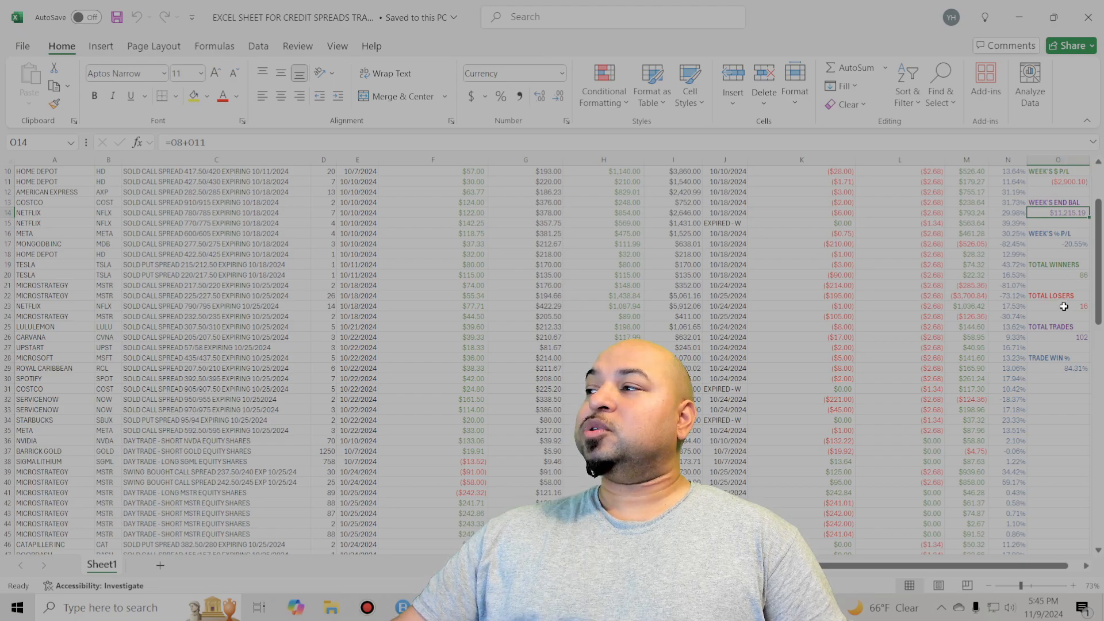
{"action": "scroll", "scroll_direction": "down", "scroll_amount": 3}
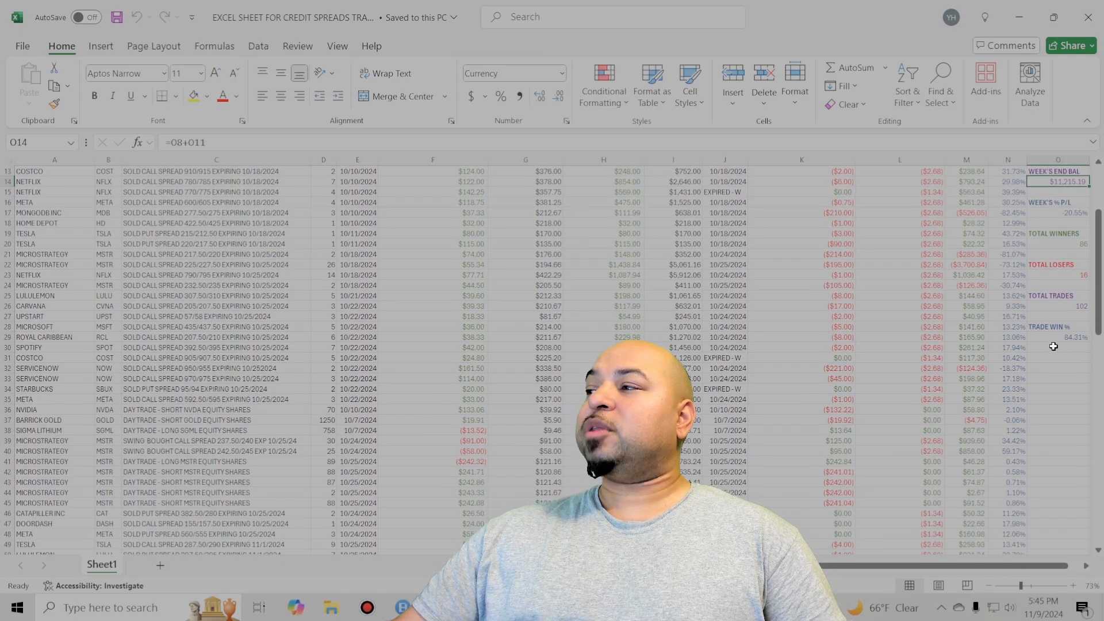
{"action": "scroll", "scroll_direction": "down", "scroll_amount": 3}
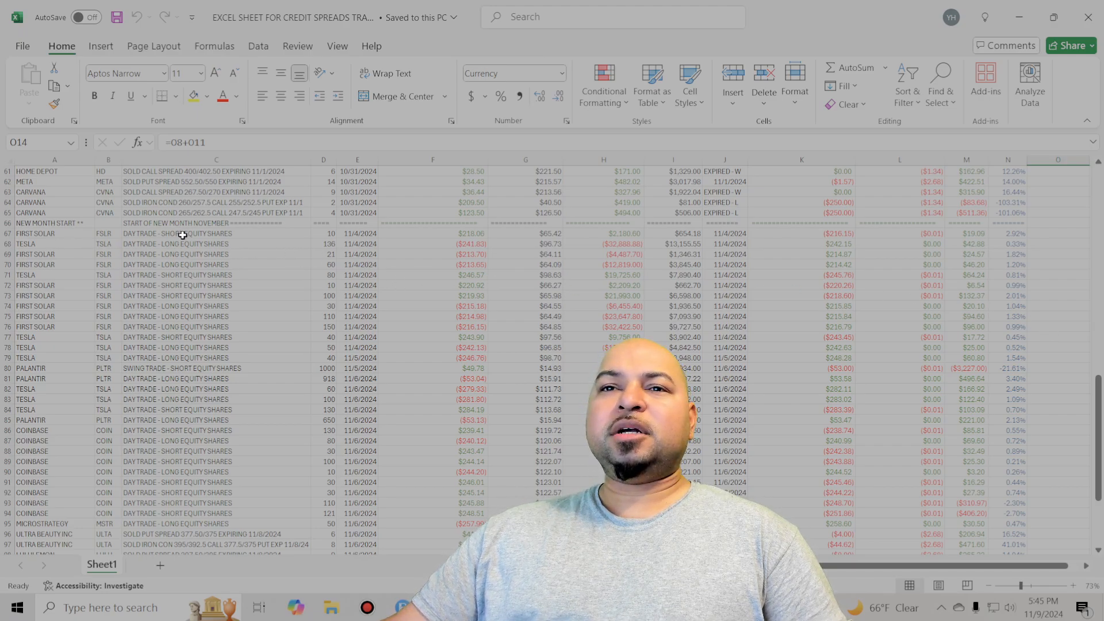
{"action": "left_click", "coordinate": [357, 233]}
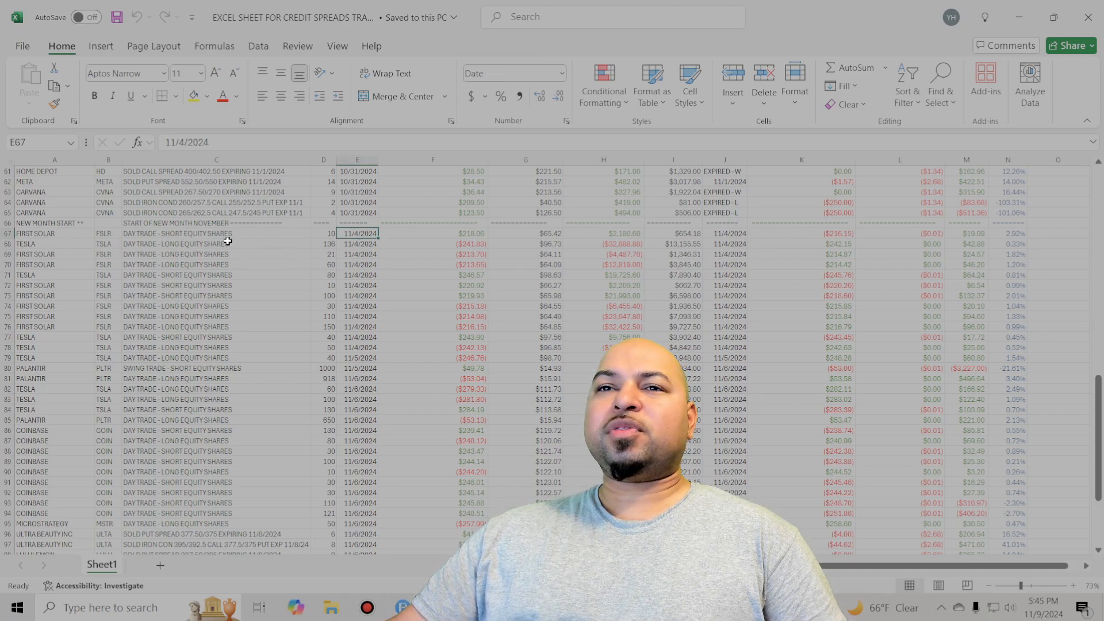
{"action": "mouse_move", "coordinate": [956, 245]}
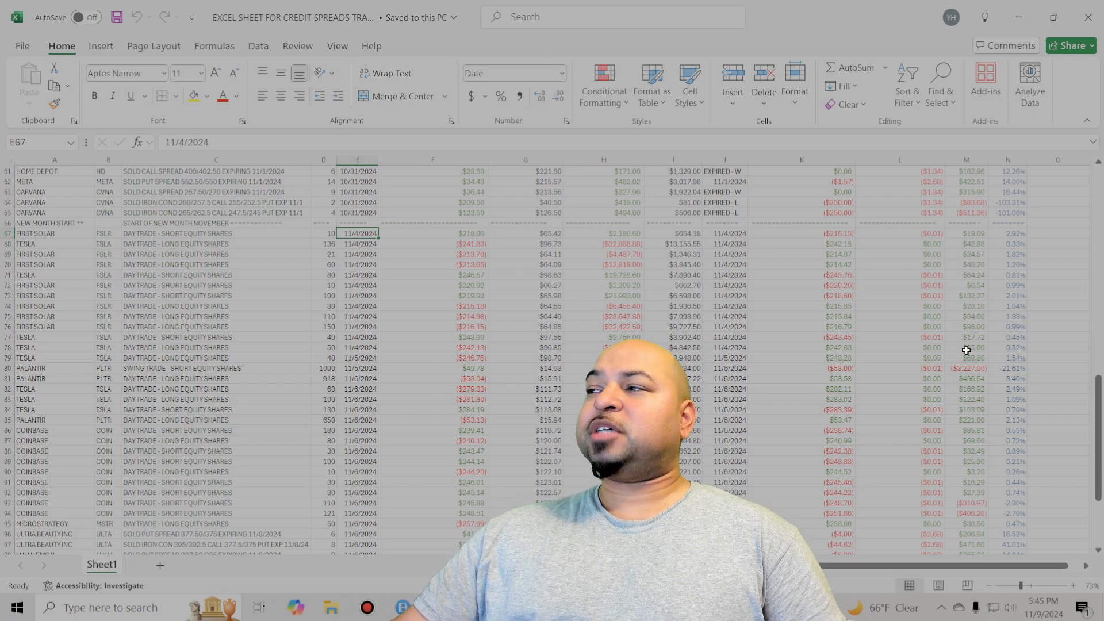
{"action": "mouse_move", "coordinate": [727, 308]}
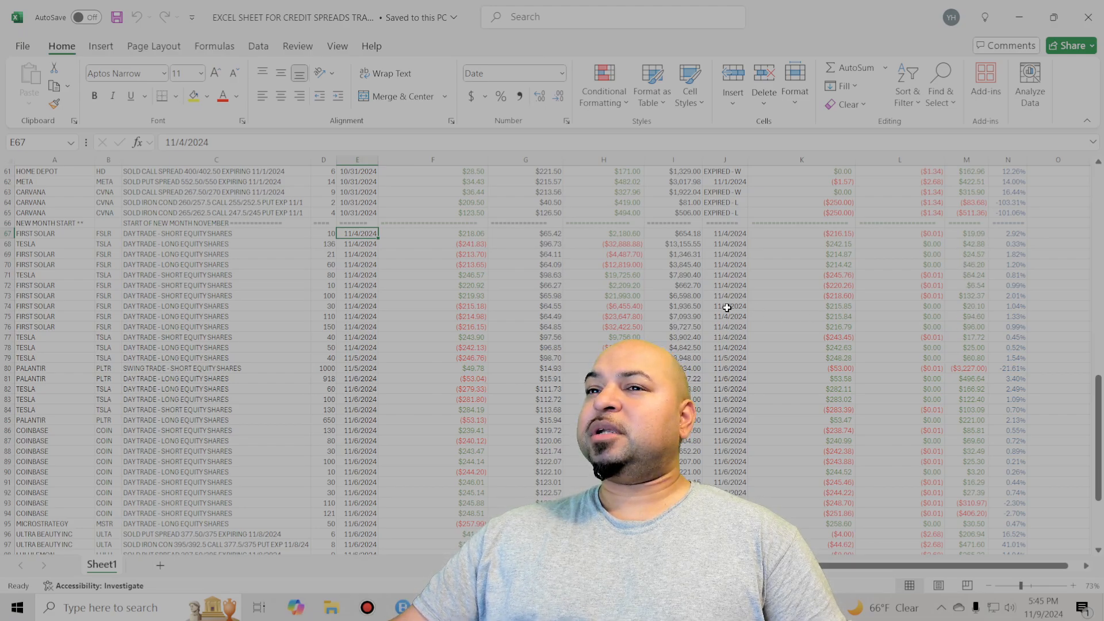
{"action": "scroll", "scroll_direction": "down", "scroll_amount": 3}
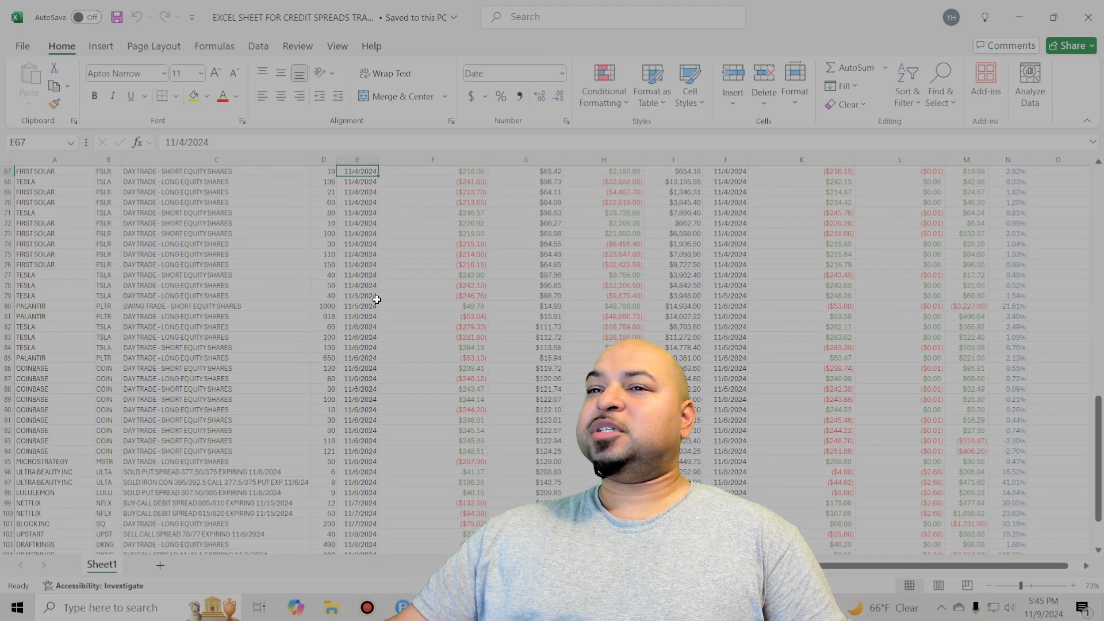
{"action": "left_click", "coordinate": [357, 305]}
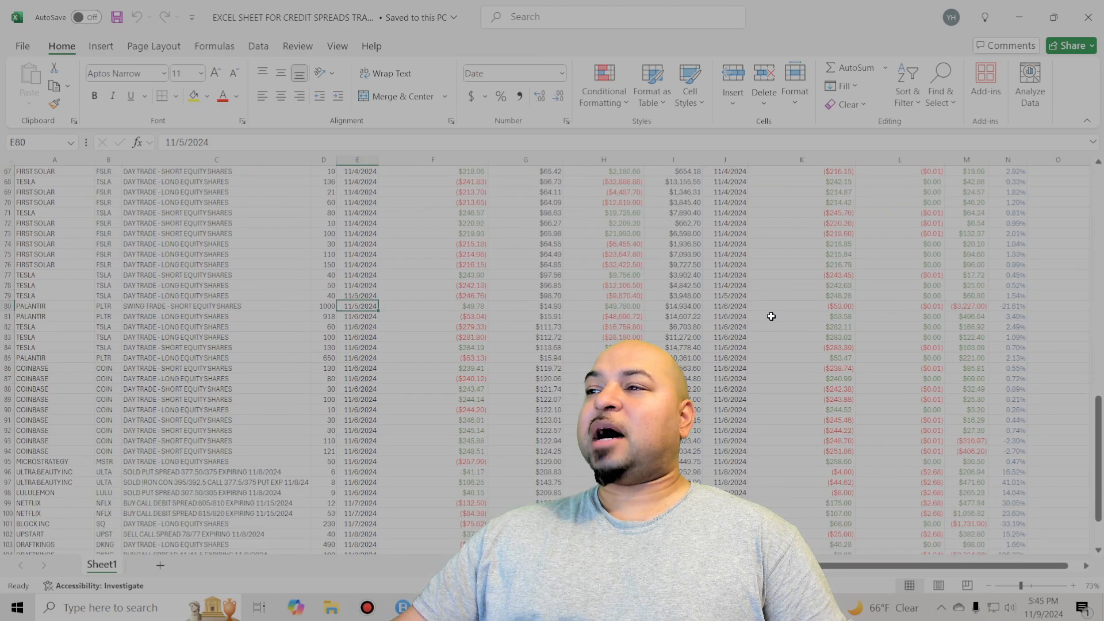
{"action": "left_click", "coordinate": [966, 306]}
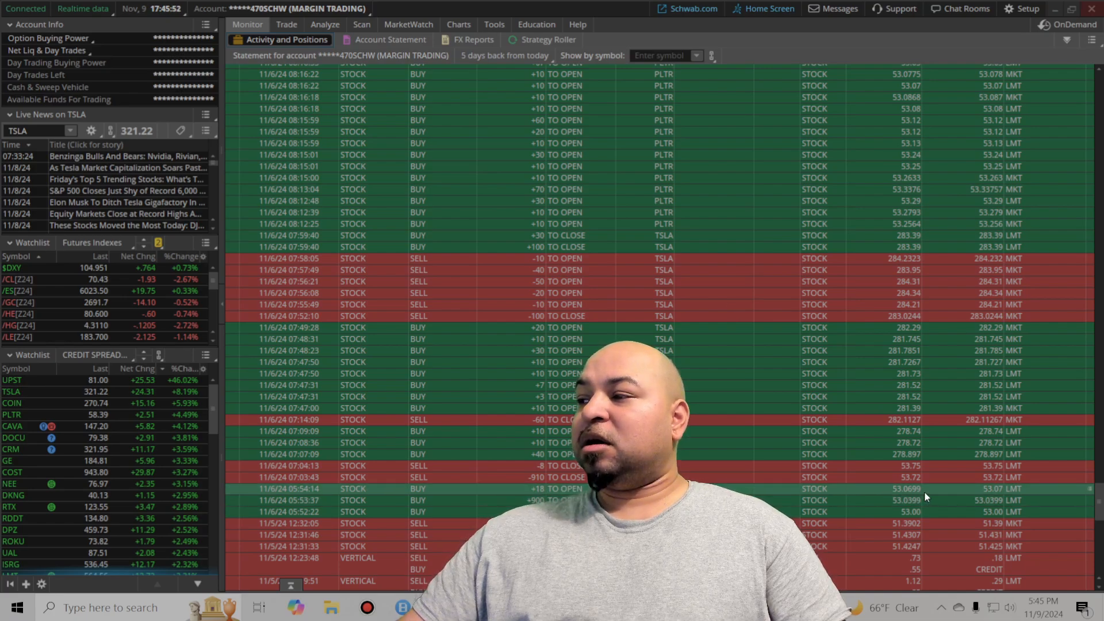
{"action": "mouse_move", "coordinate": [896, 498]}
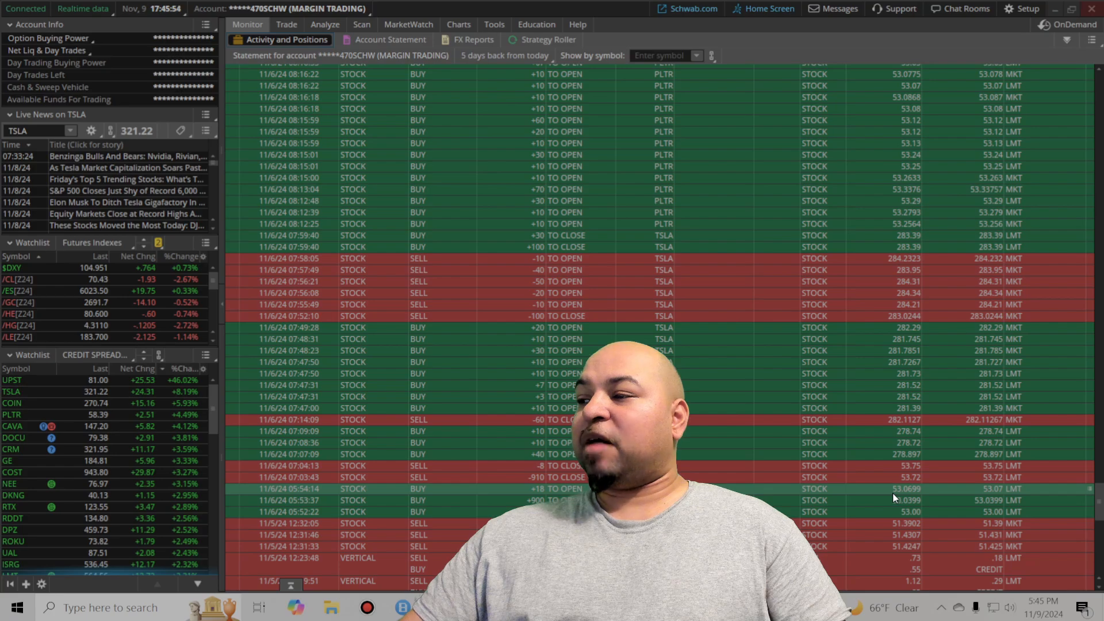
- Scroll the statement of filled orders and bring up the PLTR price chart
{"action": "scroll", "scroll_direction": "down", "scroll_amount": 3}
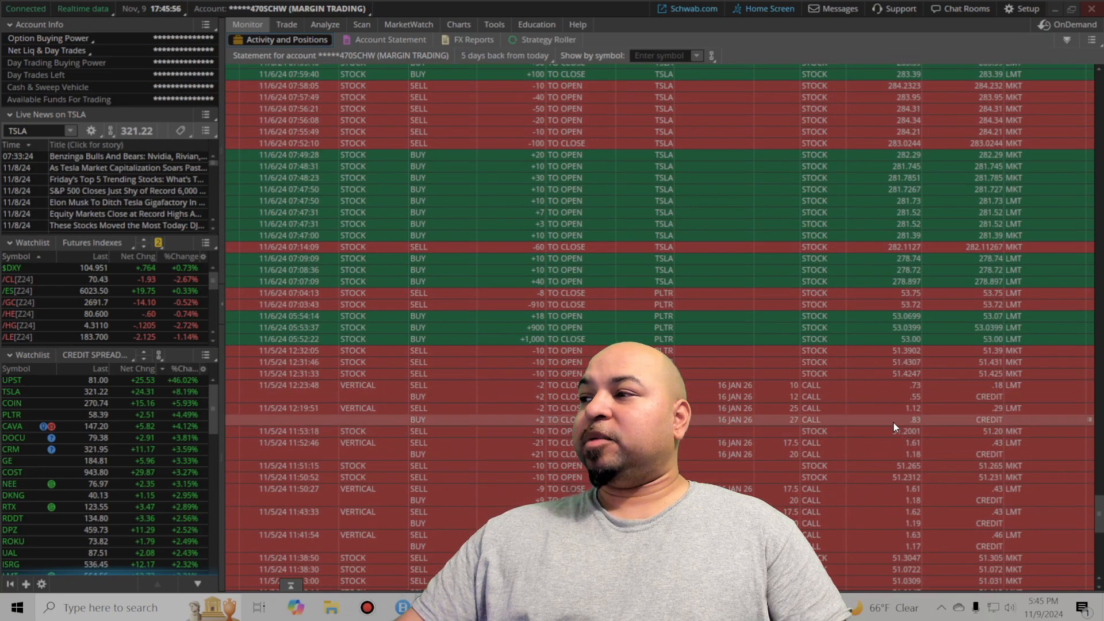
{"action": "scroll", "scroll_direction": "down", "scroll_amount": 3}
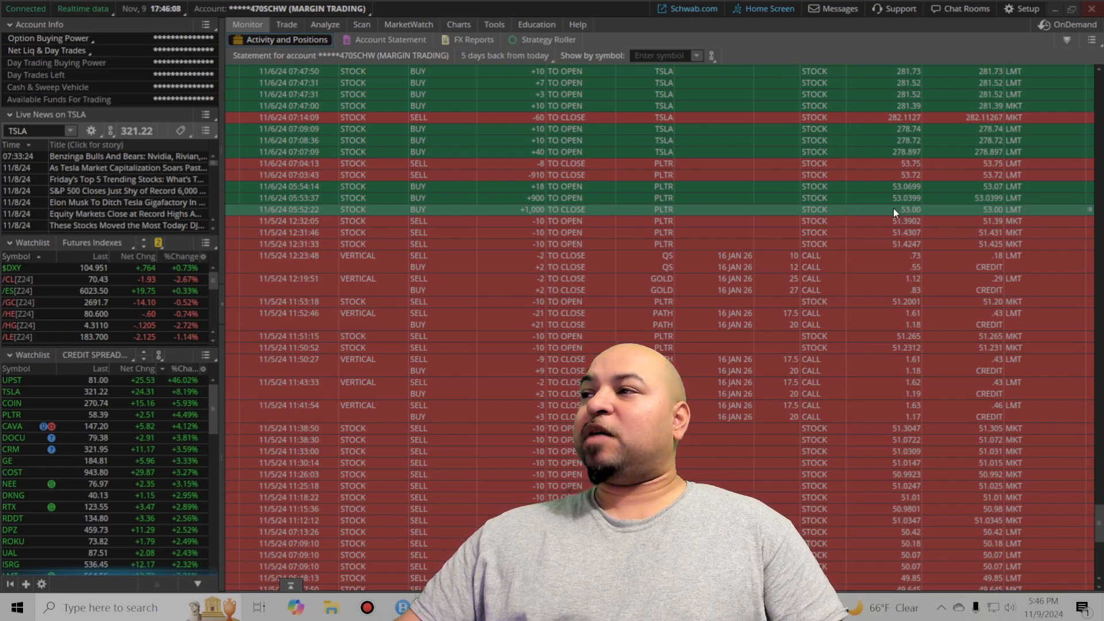
{"action": "mouse_move", "coordinate": [903, 584]}
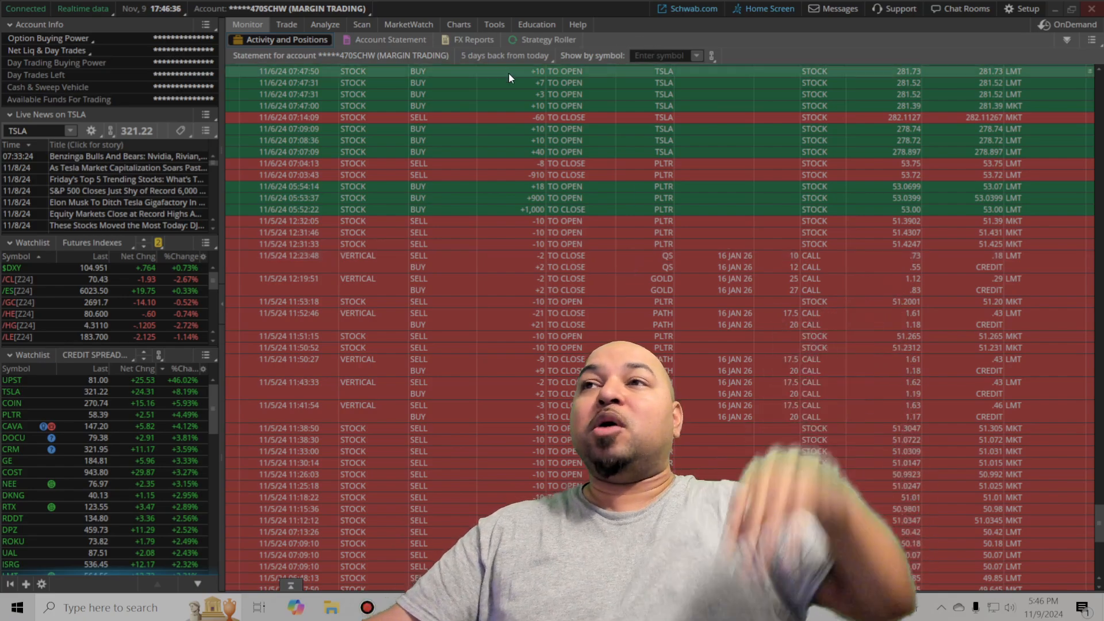
{"action": "left_click", "coordinate": [286, 24]}
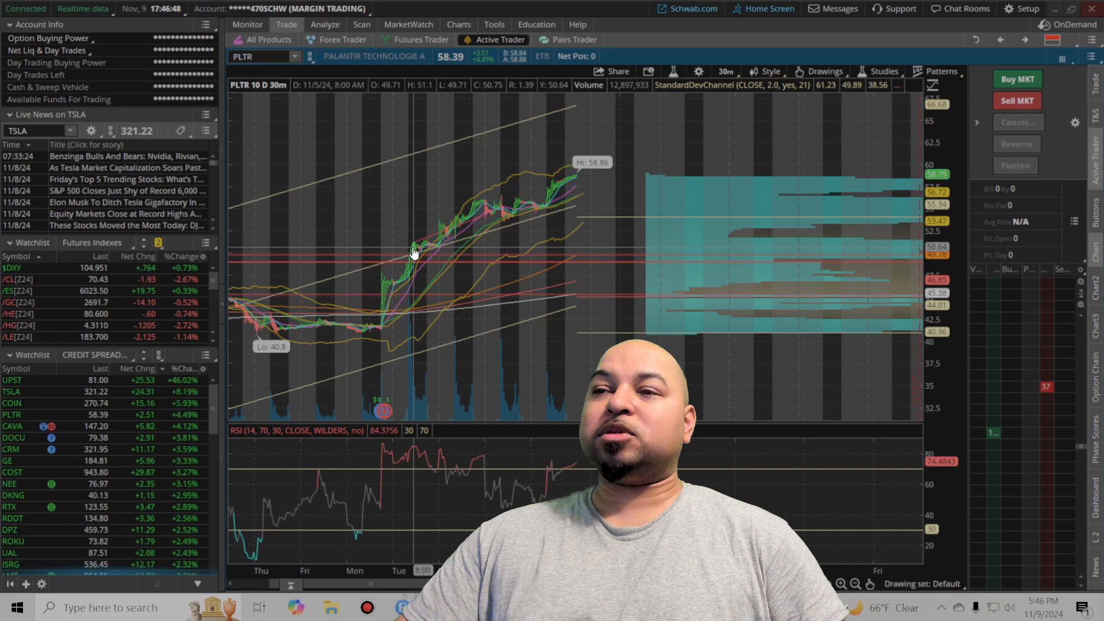
{"action": "mouse_move", "coordinate": [442, 236]}
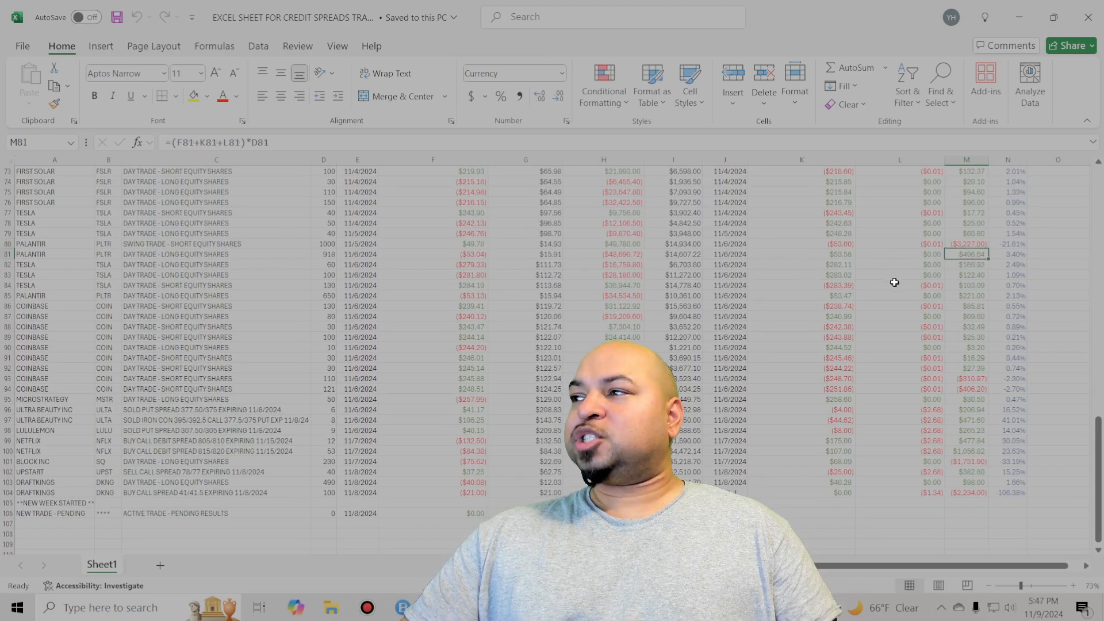
- Check P/L cells for the PALANTIR and TESLA day trades, LULULEMON put spread, and next row
{"action": "left_click", "coordinate": [966, 275]}
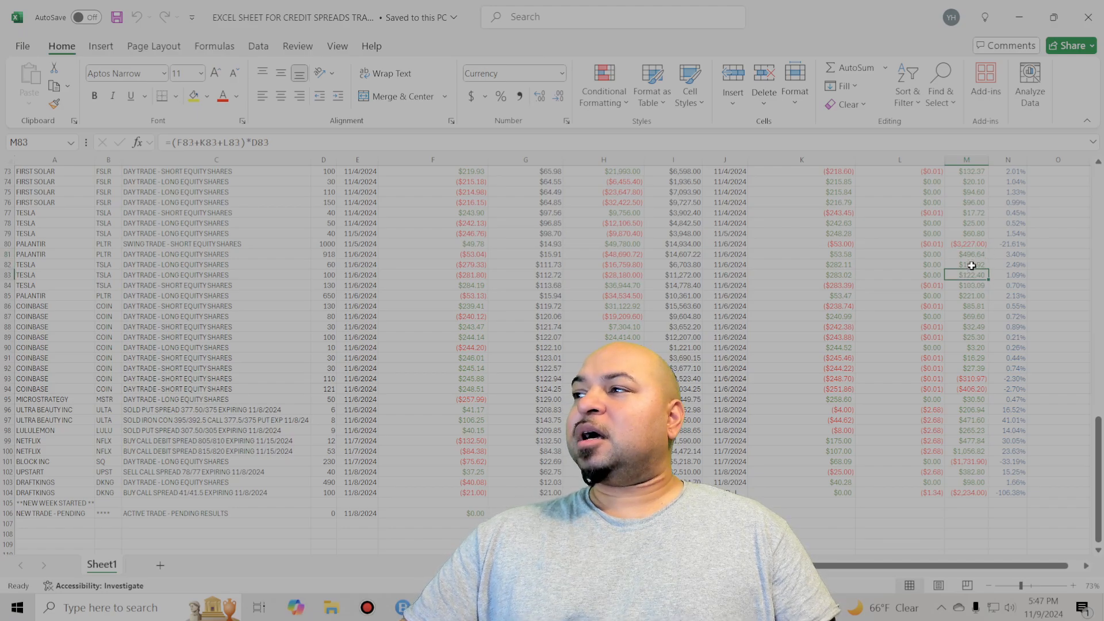
{"action": "left_click", "coordinate": [966, 326]}
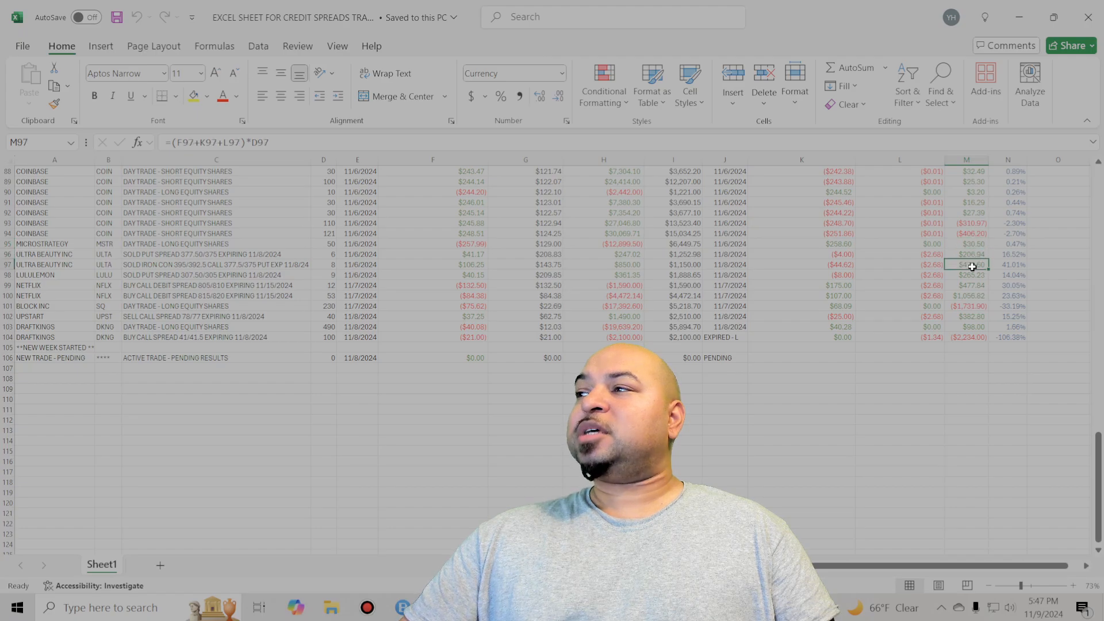
{"action": "left_click", "coordinate": [965, 275]}
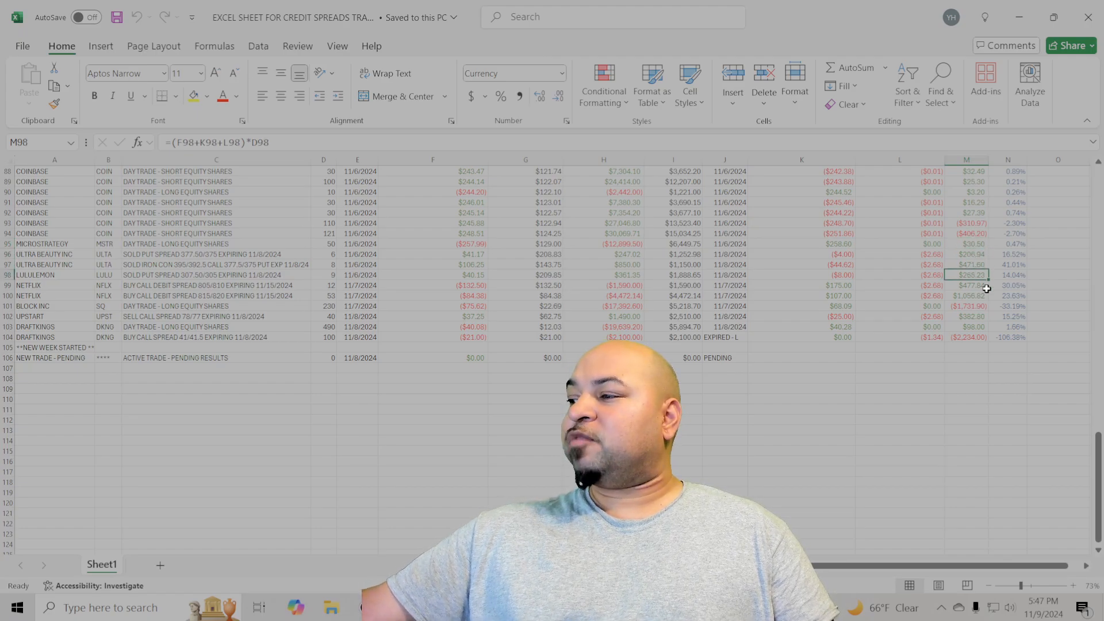
{"action": "left_click", "coordinate": [966, 264]}
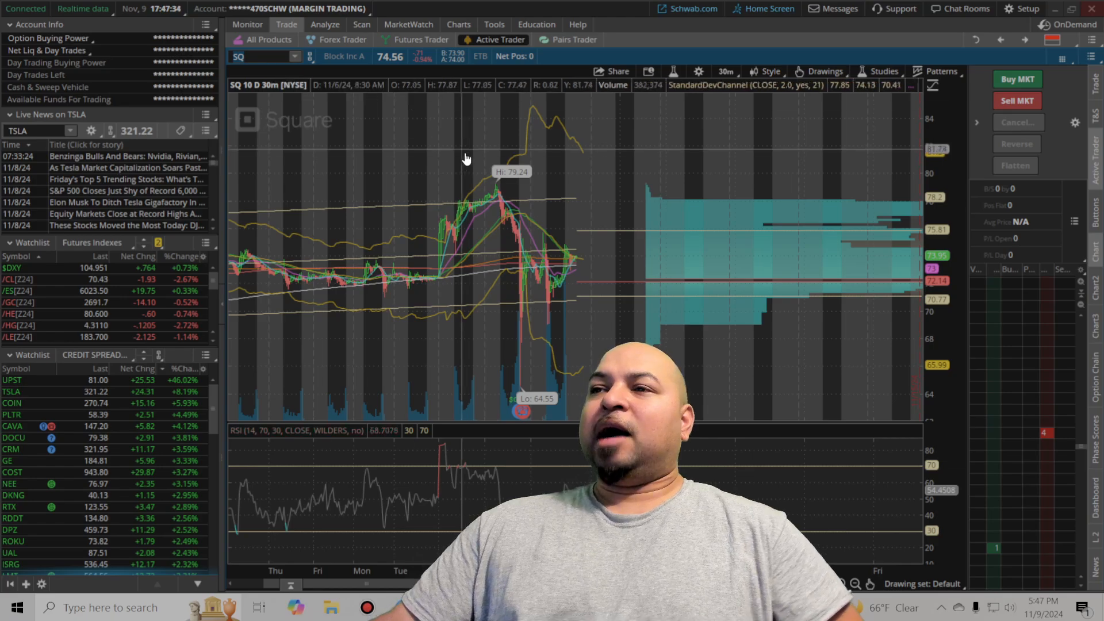
{"action": "mouse_move", "coordinate": [524, 159]}
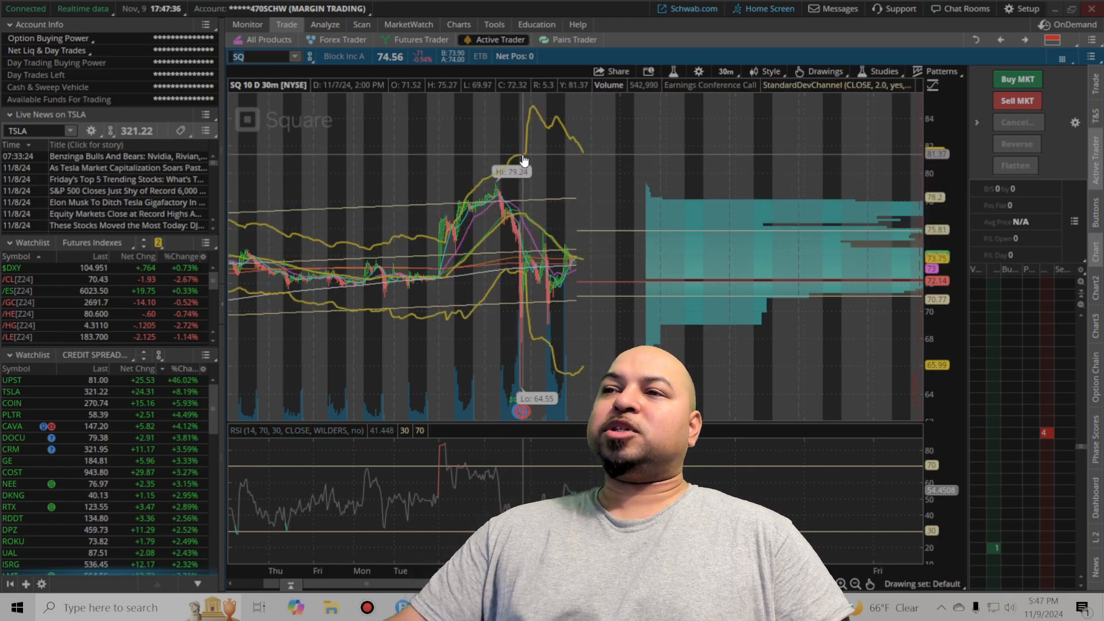
- Switch the SQ chart time frame to 1 Y : 1D
{"action": "left_click", "coordinate": [725, 72]}
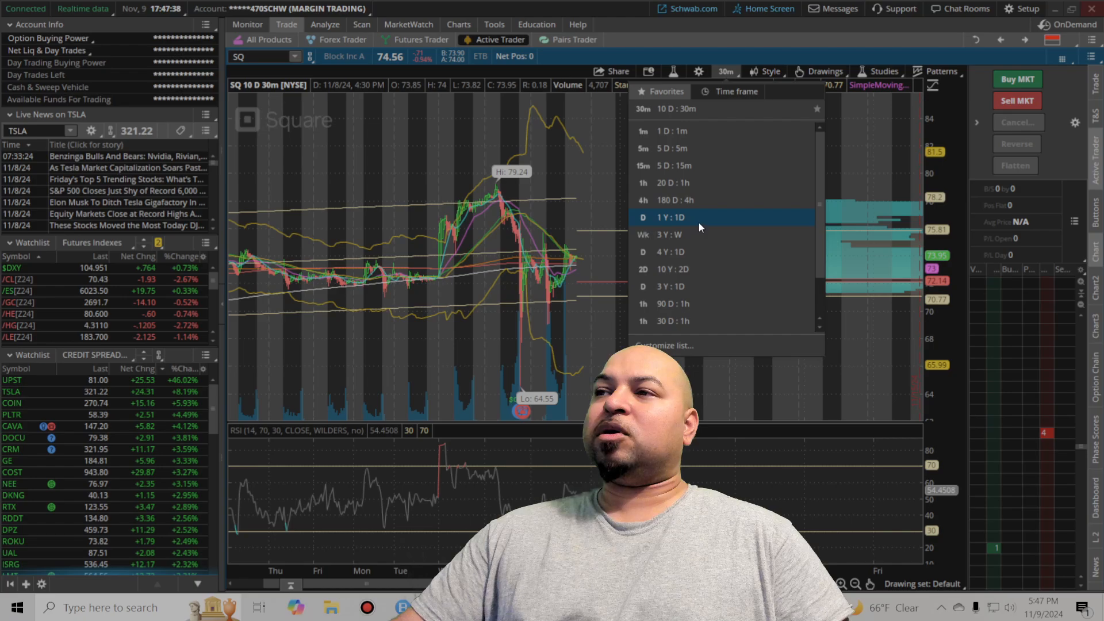
{"action": "left_click", "coordinate": [669, 217]}
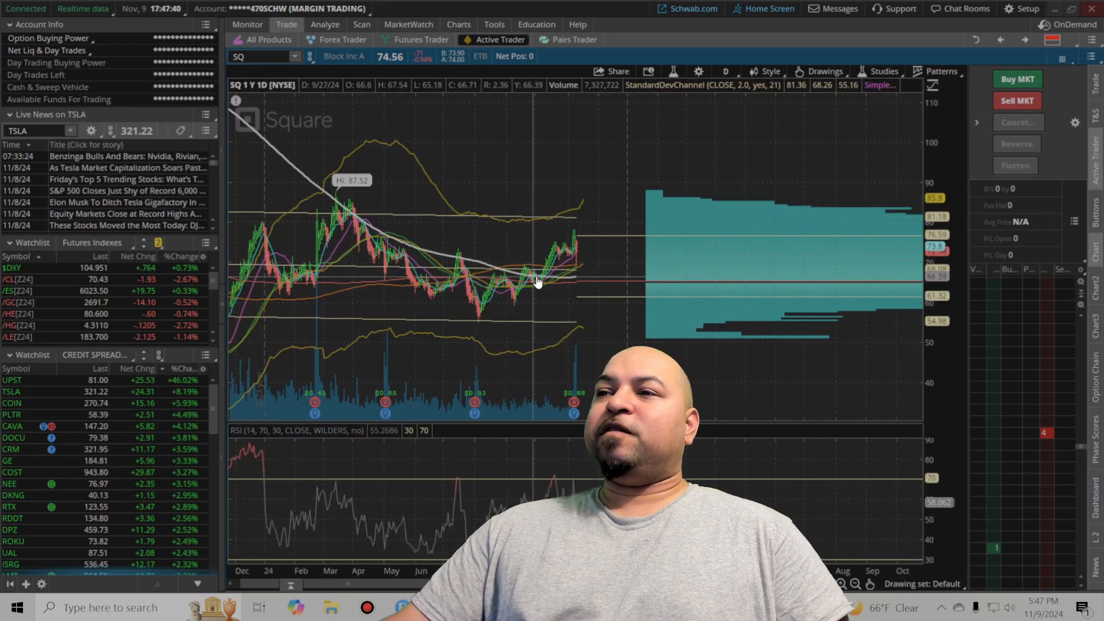
{"action": "mouse_move", "coordinate": [376, 254]}
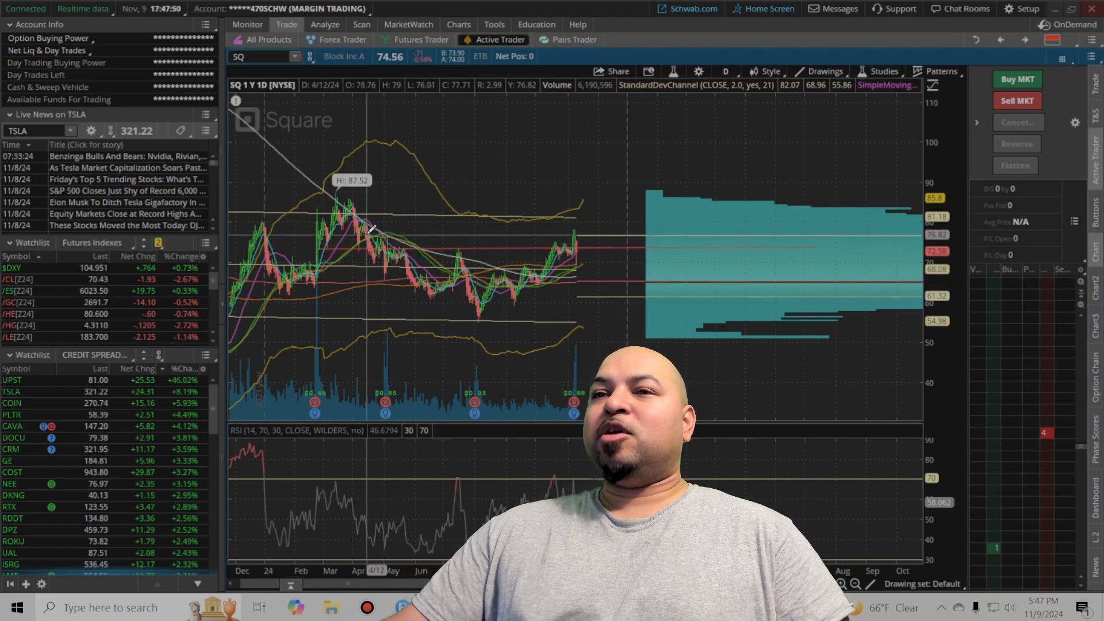
{"action": "mouse_move", "coordinate": [585, 232]}
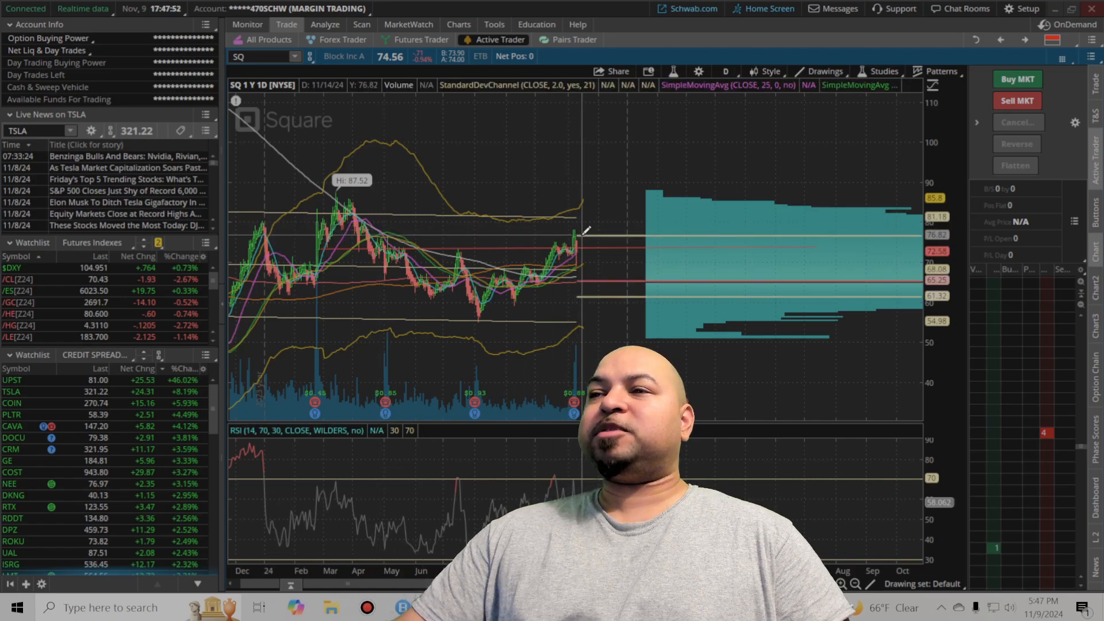
{"action": "mouse_move", "coordinate": [583, 225]}
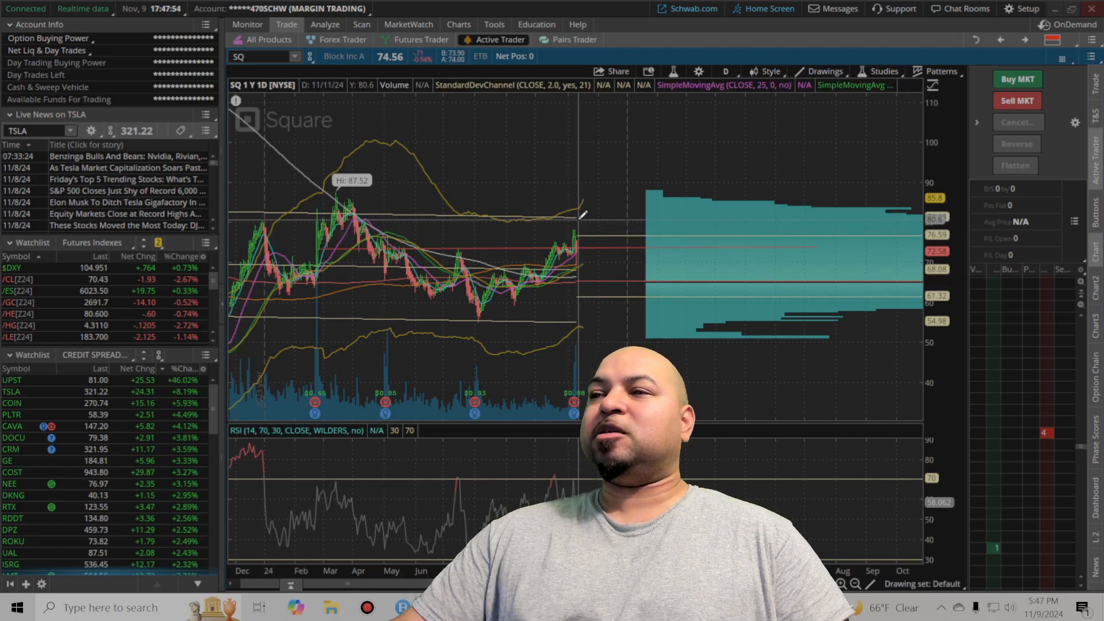
{"action": "mouse_move", "coordinate": [651, 185]}
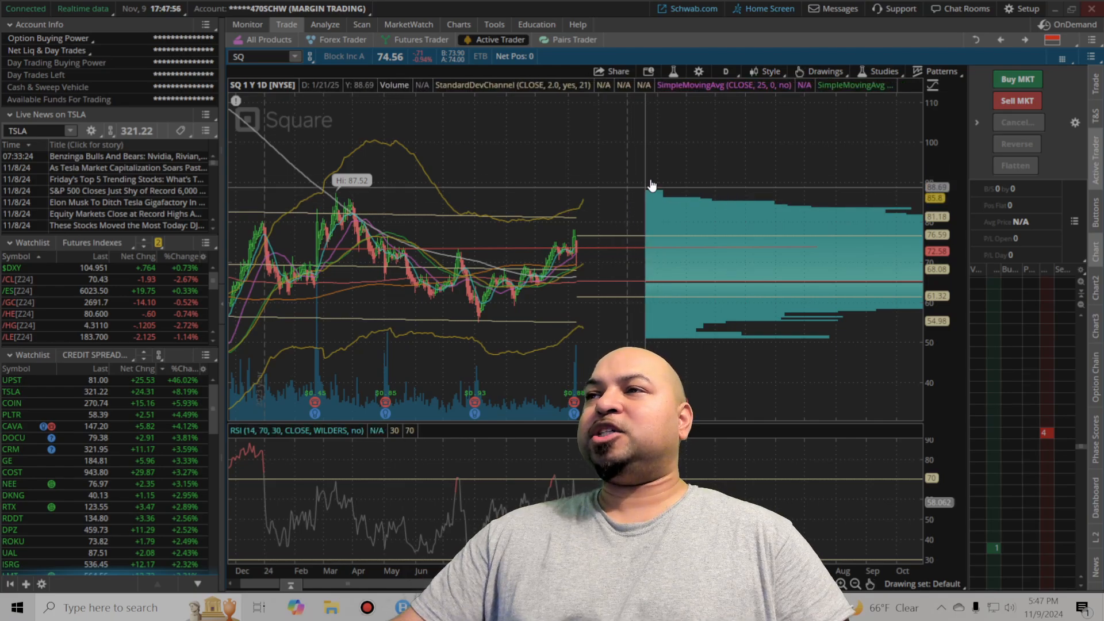
- Return the SQ chart to the 10 D : 30m time frame
{"action": "left_click", "coordinate": [724, 71]}
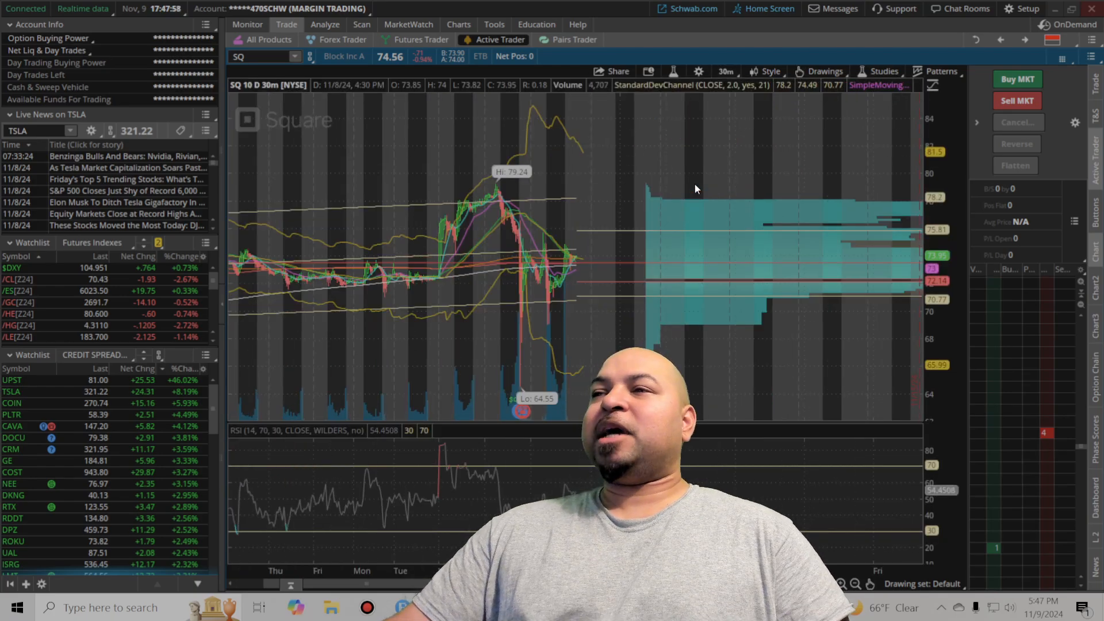
{"action": "mouse_move", "coordinate": [674, 316]}
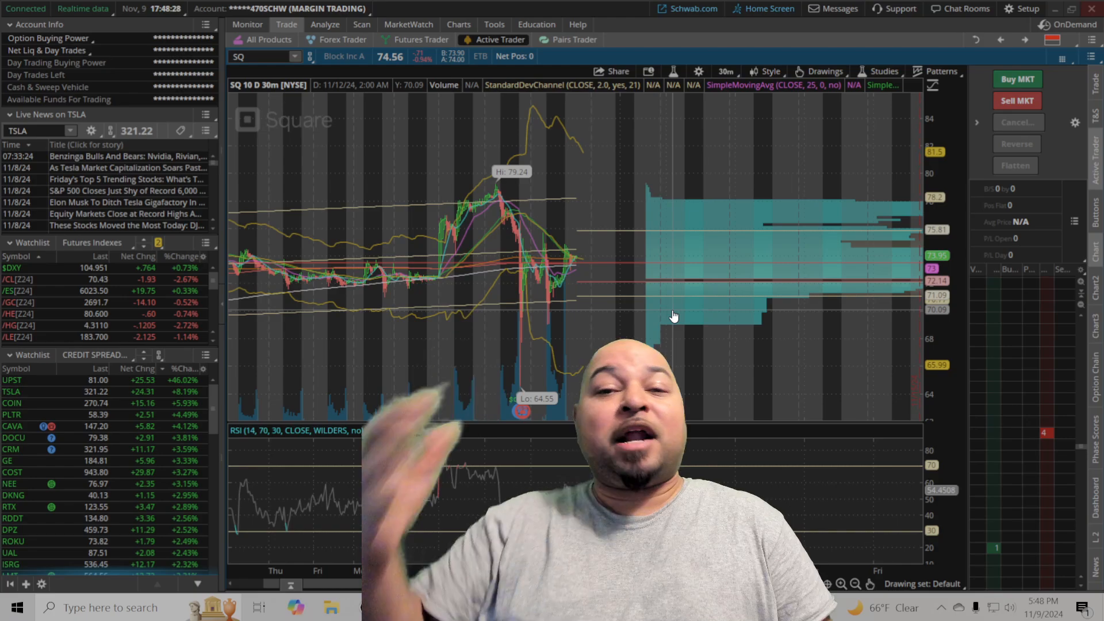
{"action": "mouse_move", "coordinate": [484, 236]}
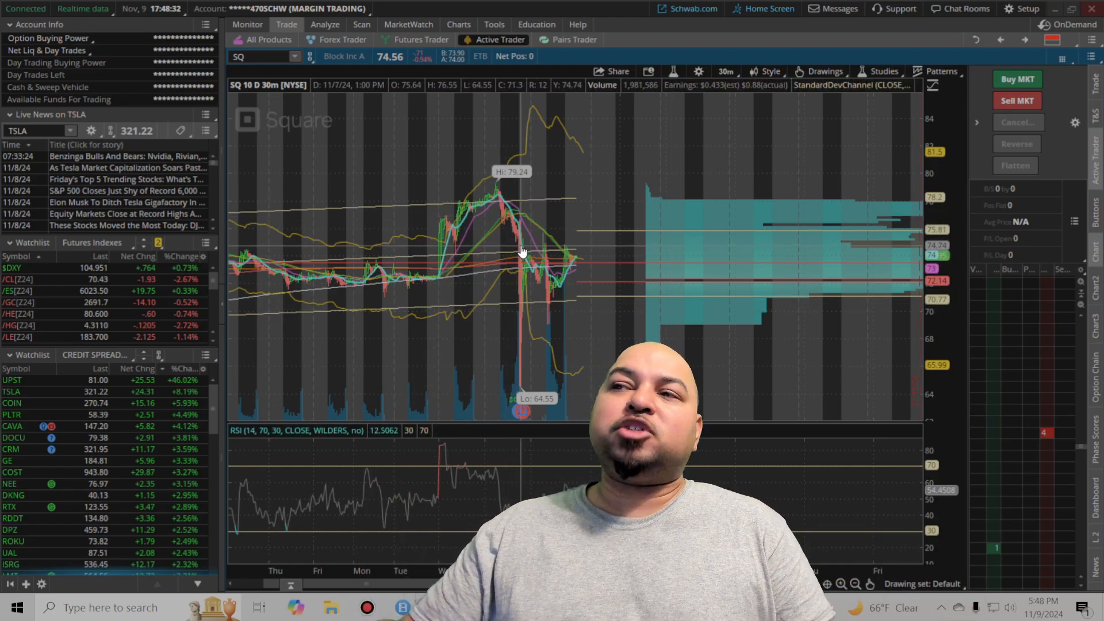
{"action": "mouse_move", "coordinate": [520, 242]}
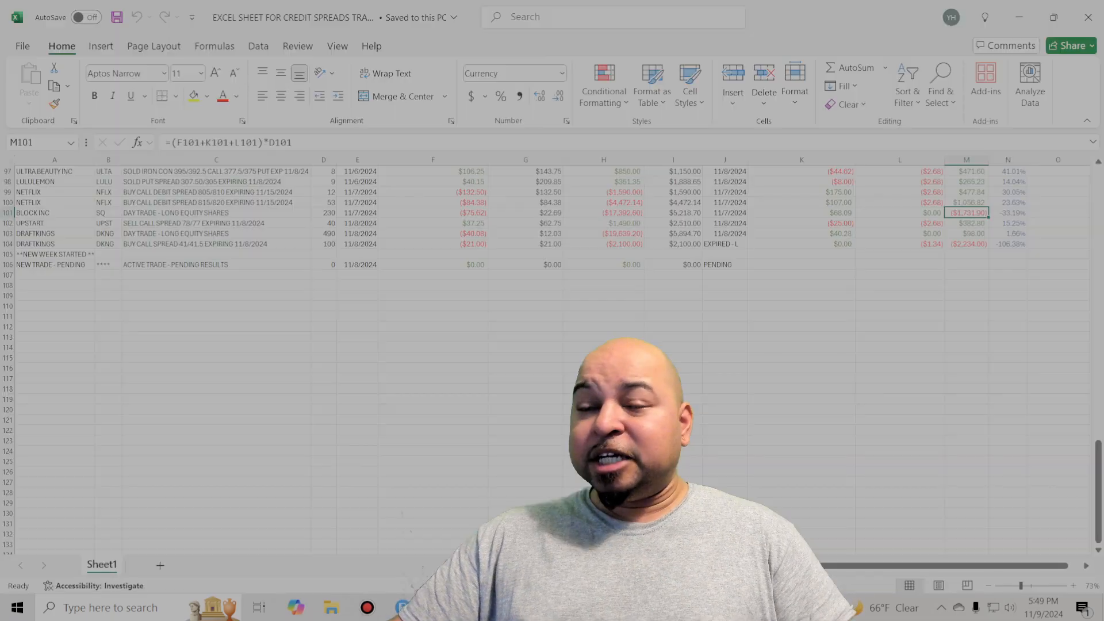
- Review the ULTA put spread, ULTA iron condor and LULULEMON profits in column M
{"action": "scroll", "scroll_direction": "up", "scroll_amount": 3}
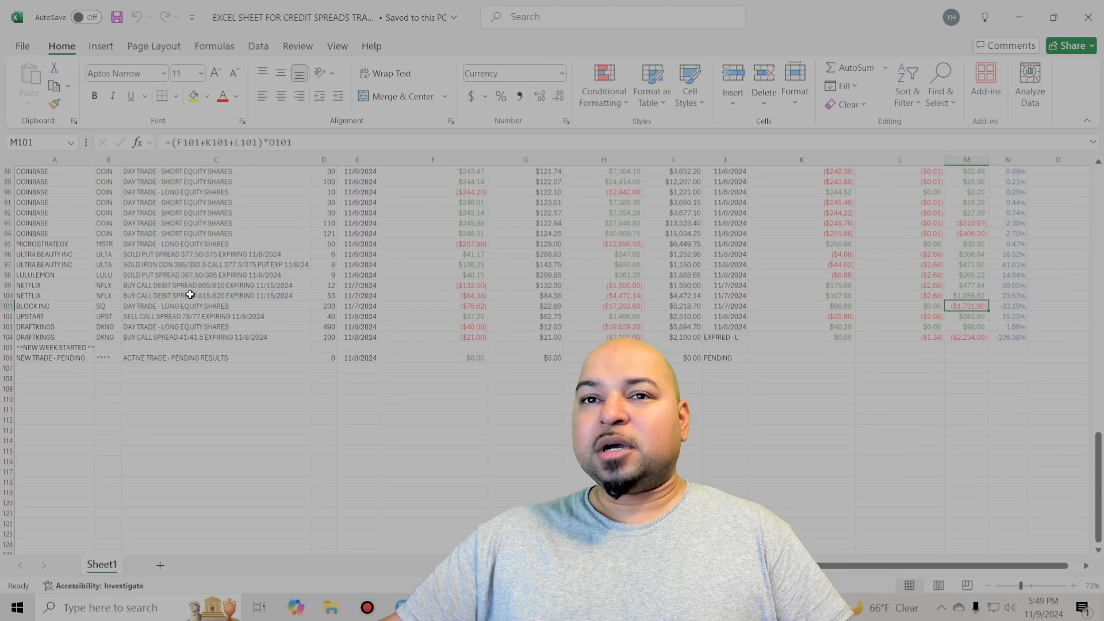
{"action": "left_click", "coordinate": [103, 264]}
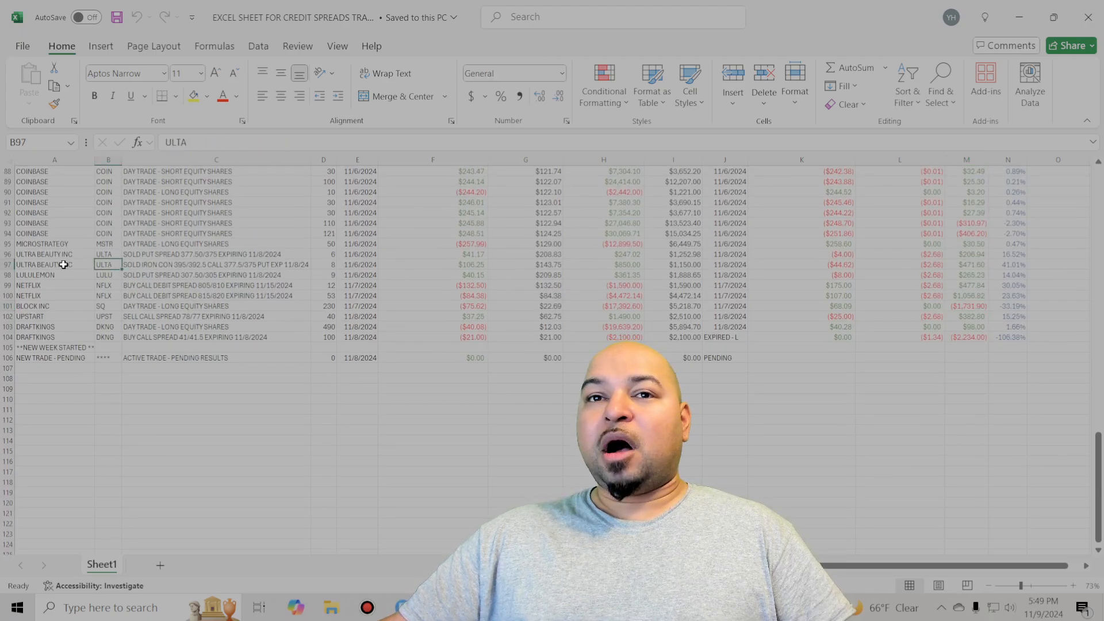
{"action": "left_click", "coordinate": [966, 254]}
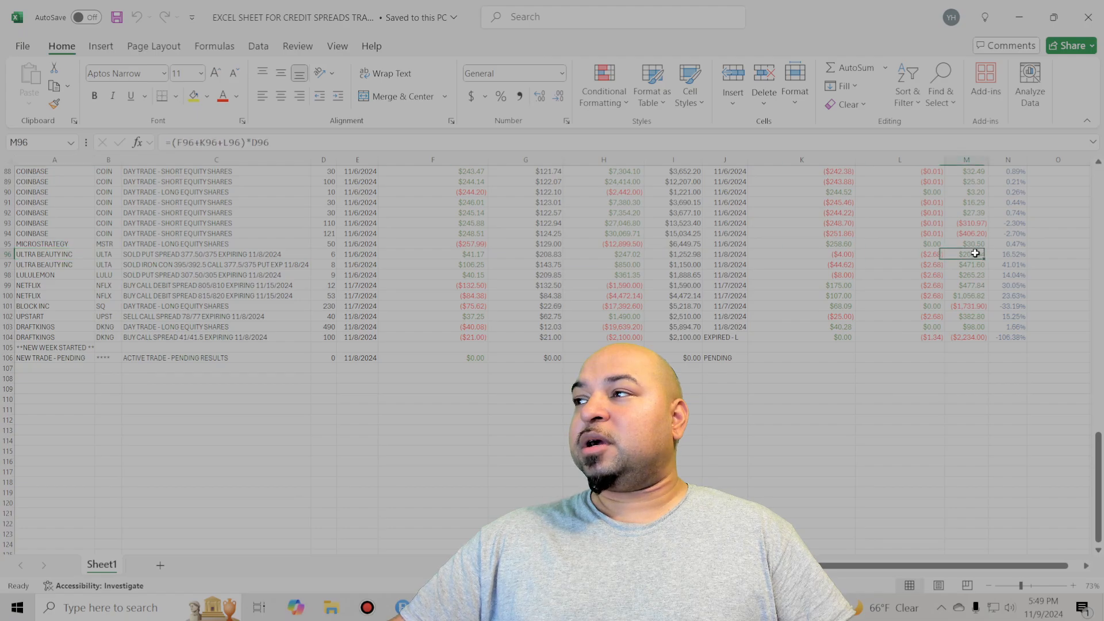
{"action": "left_click", "coordinate": [965, 264]}
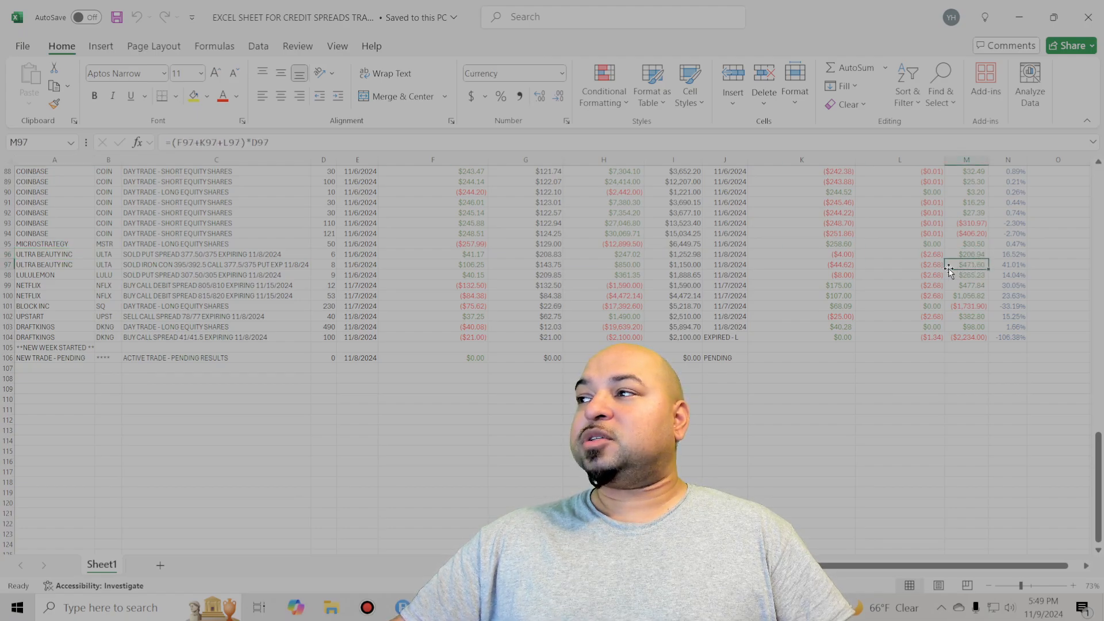
{"action": "left_click", "coordinate": [54, 275]}
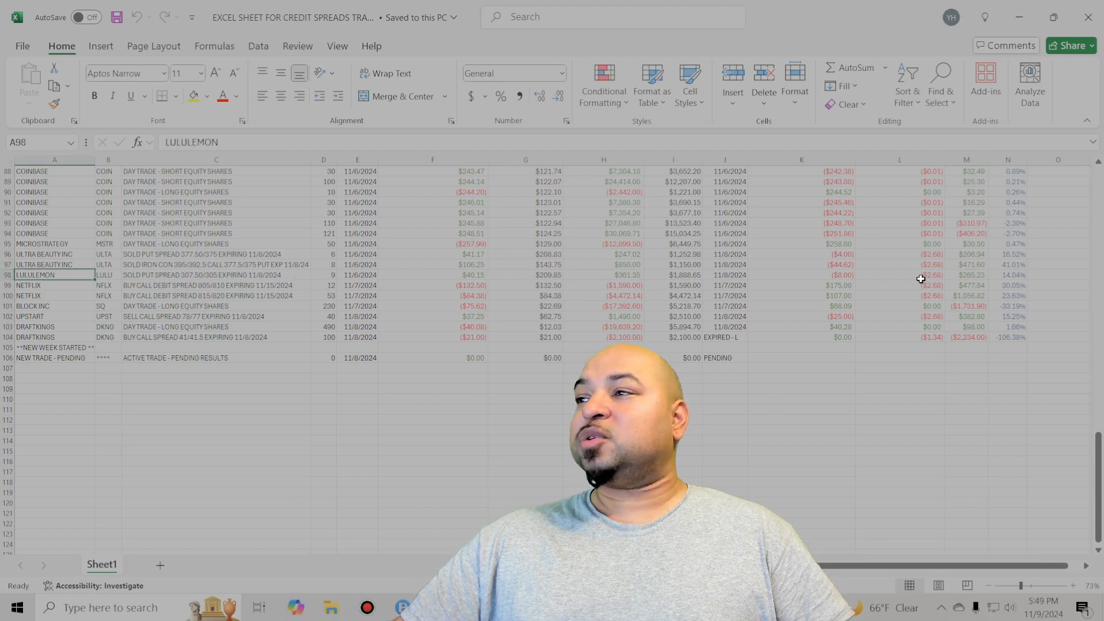
{"action": "left_click", "coordinate": [966, 275]}
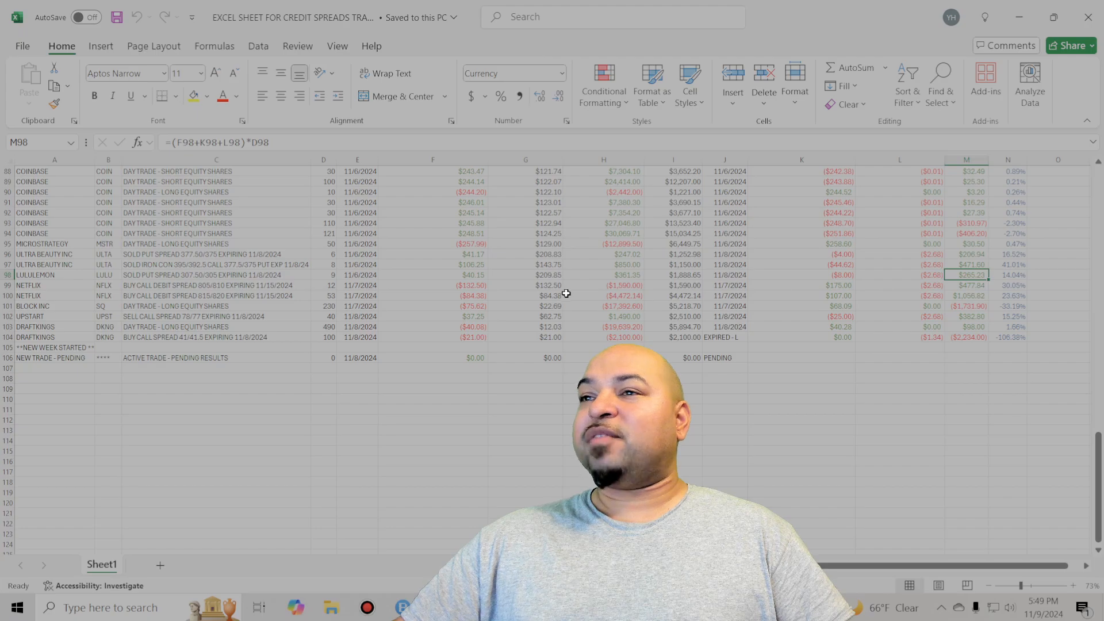
- Read the first NETFLIX call debit spread description and its profit
{"action": "left_click", "coordinate": [215, 285]}
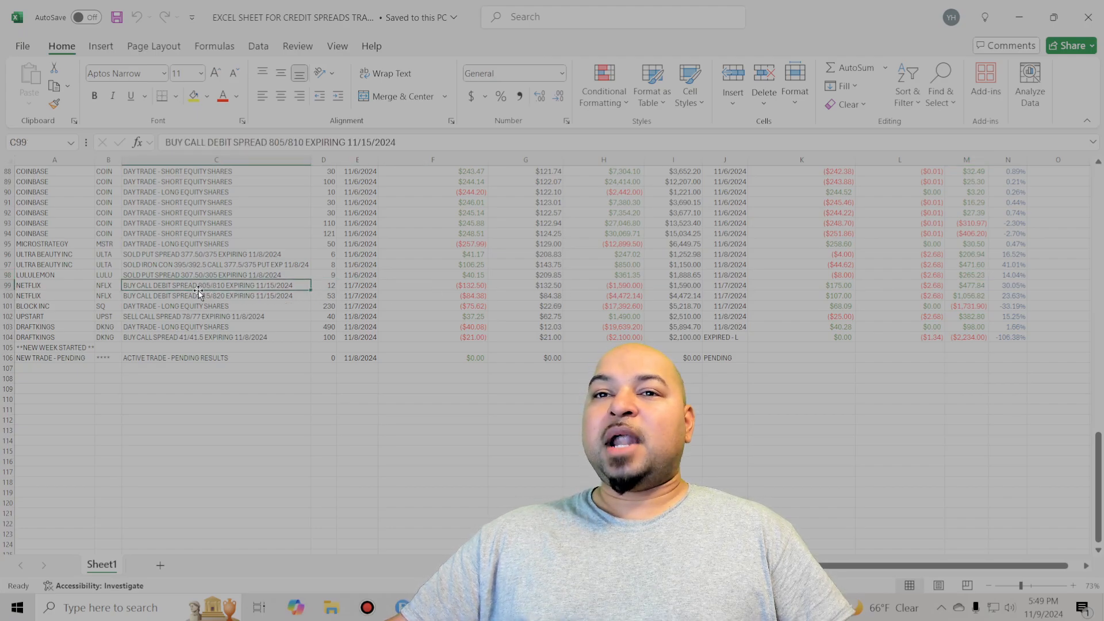
{"action": "left_click", "coordinate": [966, 285]}
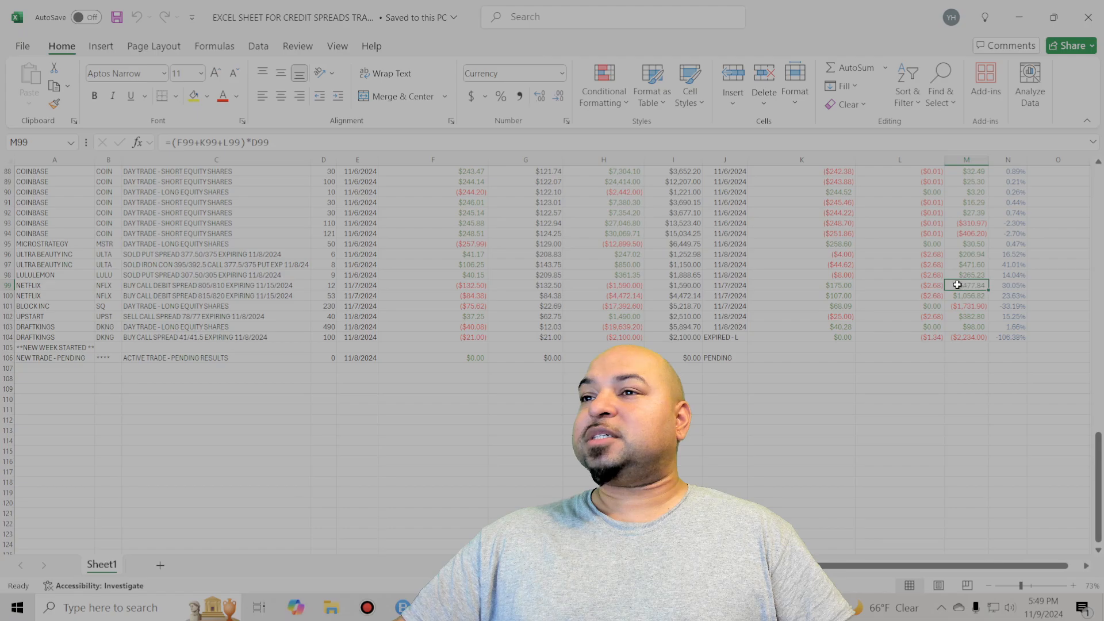
{"action": "left_click", "coordinate": [215, 285]}
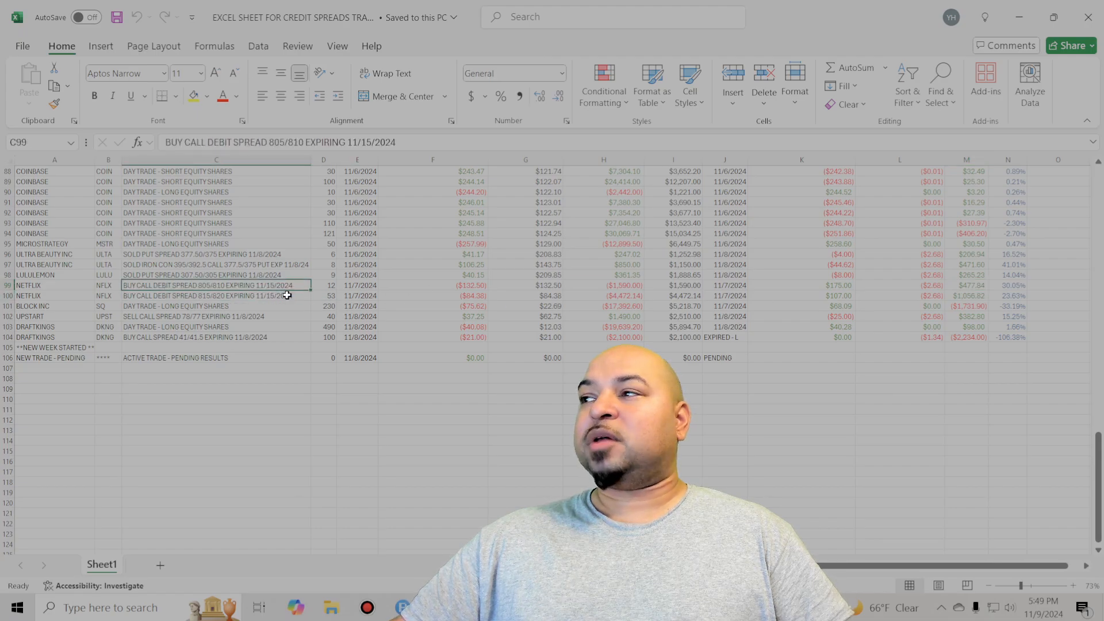
{"action": "left_click", "coordinate": [215, 305]}
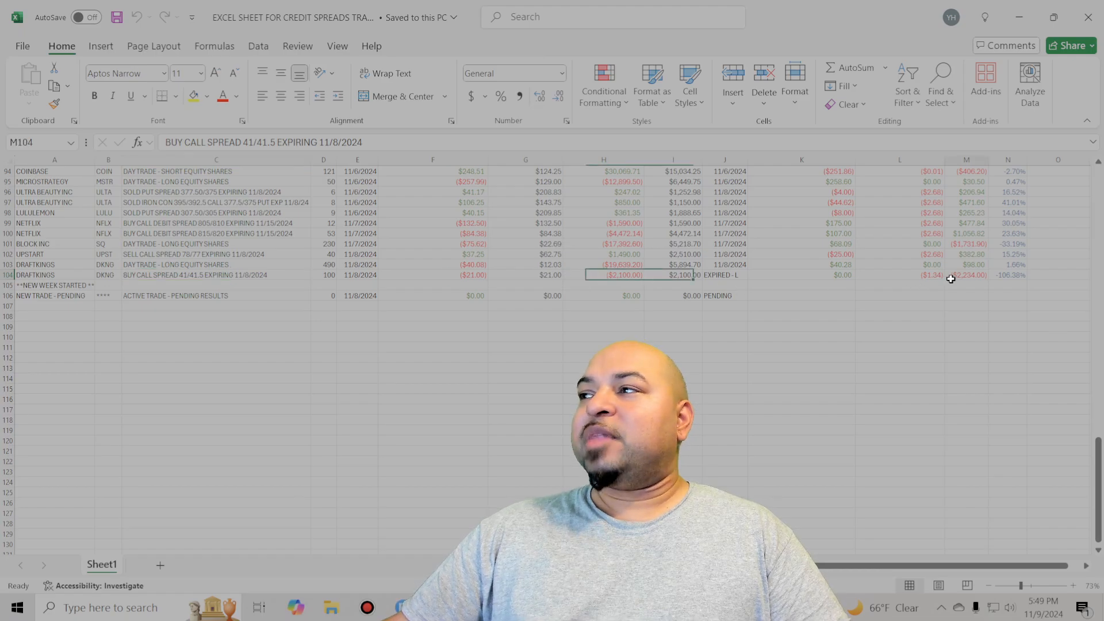
{"action": "left_click", "coordinate": [966, 244]}
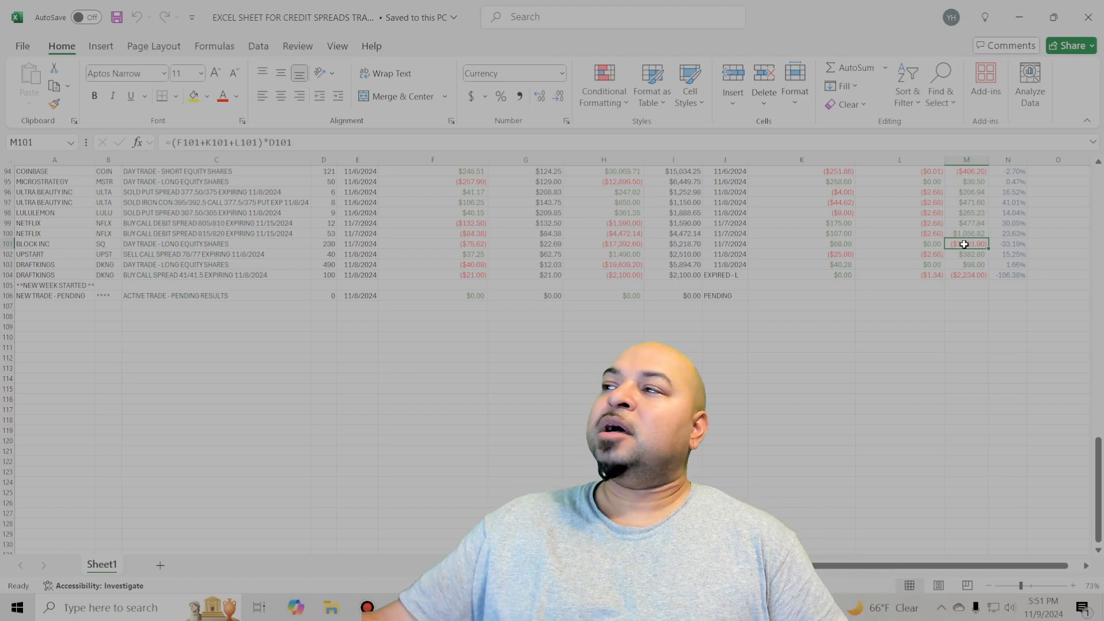
{"action": "left_click", "coordinate": [897, 275]}
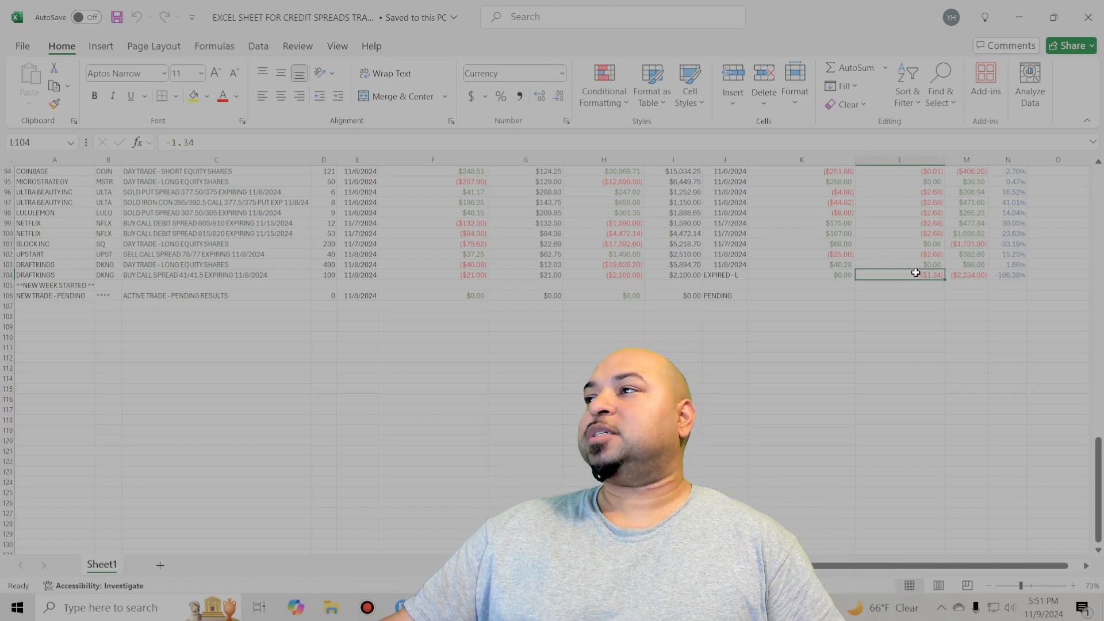
{"action": "left_click", "coordinate": [929, 213]}
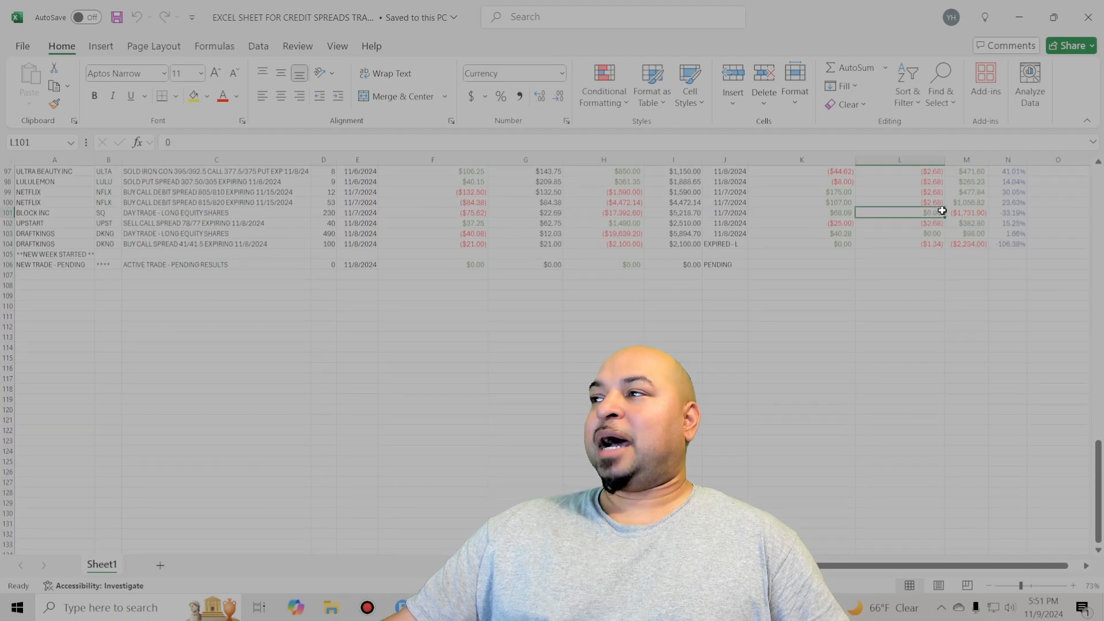
{"action": "left_click", "coordinate": [966, 213]}
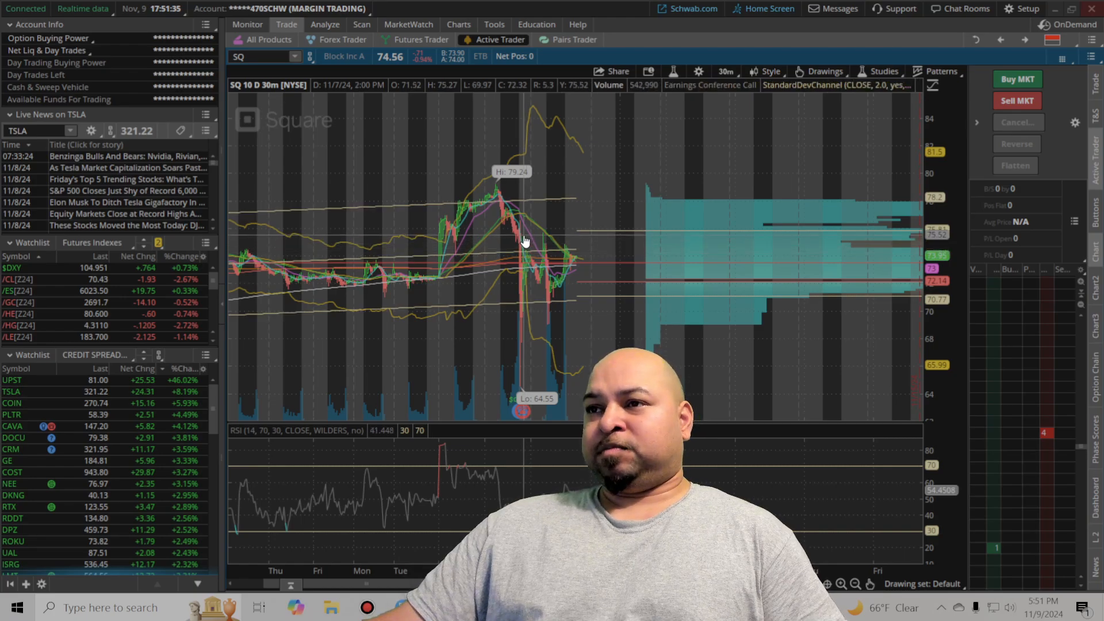
{"action": "mouse_move", "coordinate": [526, 195]}
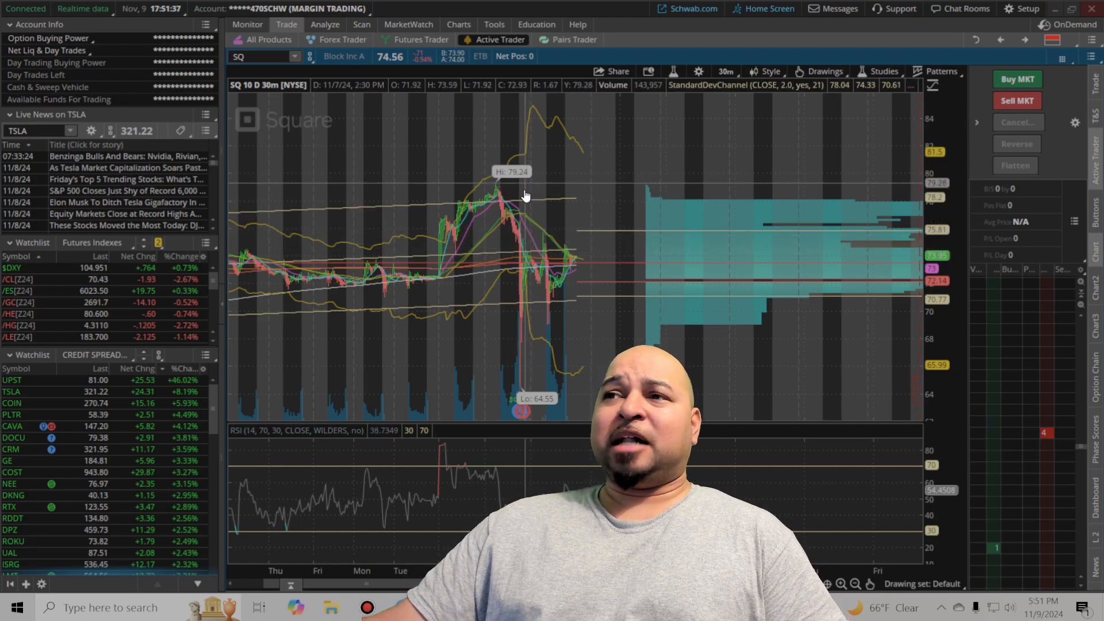
{"action": "mouse_move", "coordinate": [524, 275]}
{"action": "type", "text": "DKNG"}
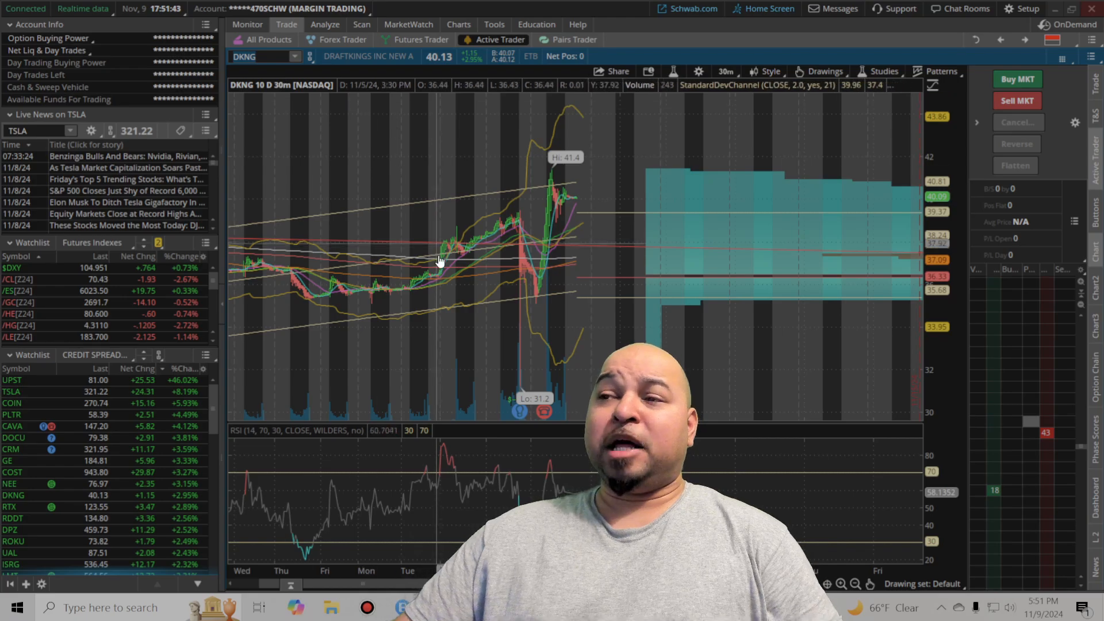
{"action": "mouse_move", "coordinate": [548, 194]}
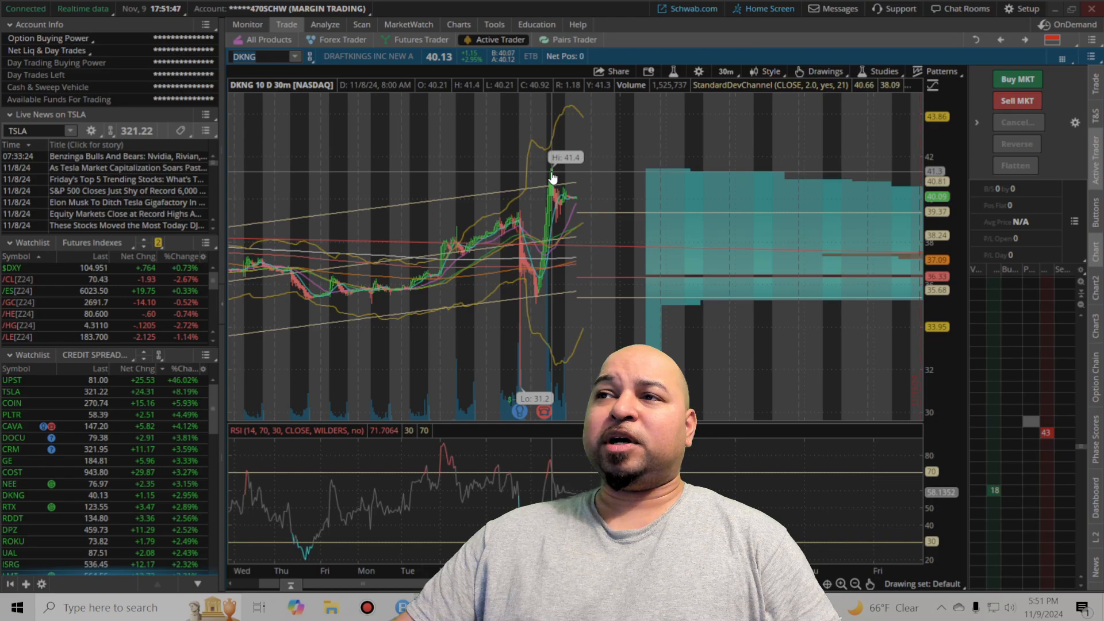
{"action": "mouse_move", "coordinate": [552, 186]}
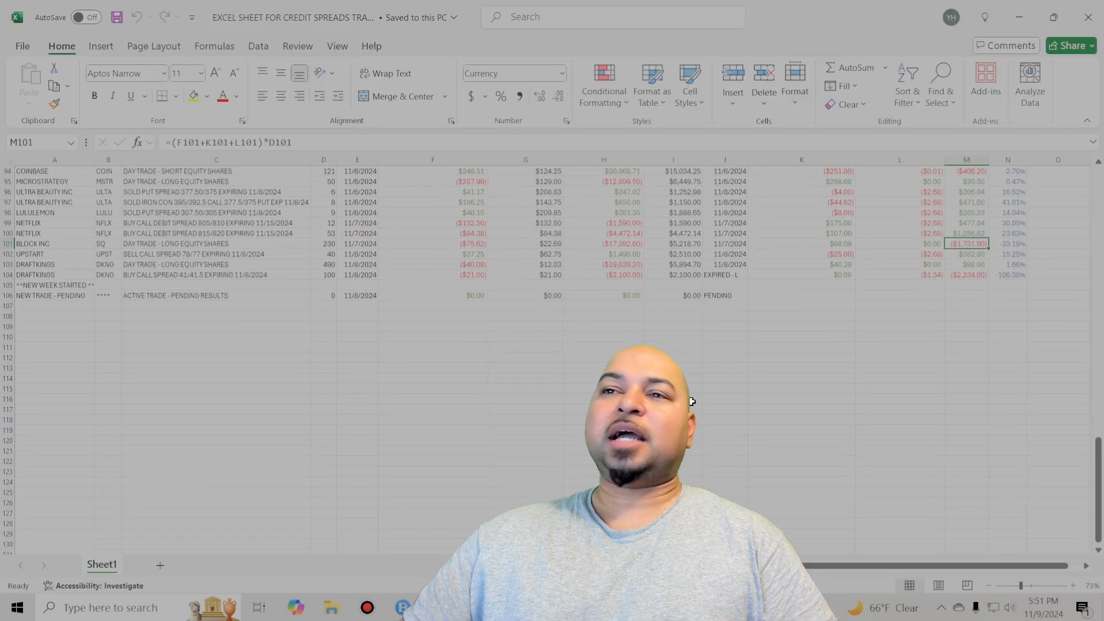
{"action": "scroll", "scroll_direction": "up", "scroll_amount": 3}
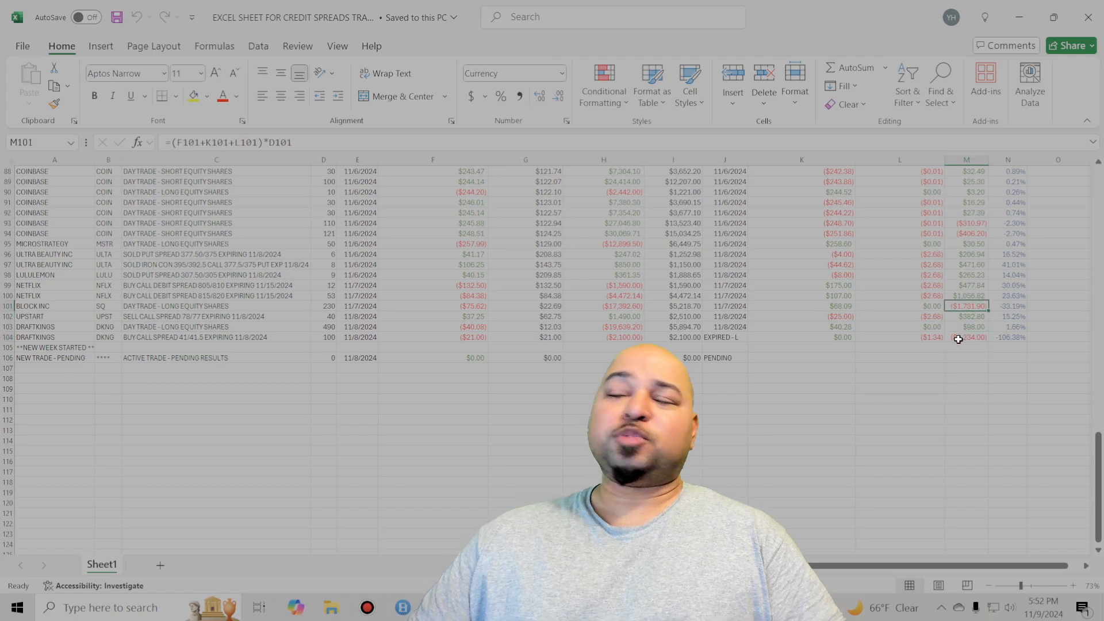
{"action": "scroll", "scroll_direction": "up", "scroll_amount": 3}
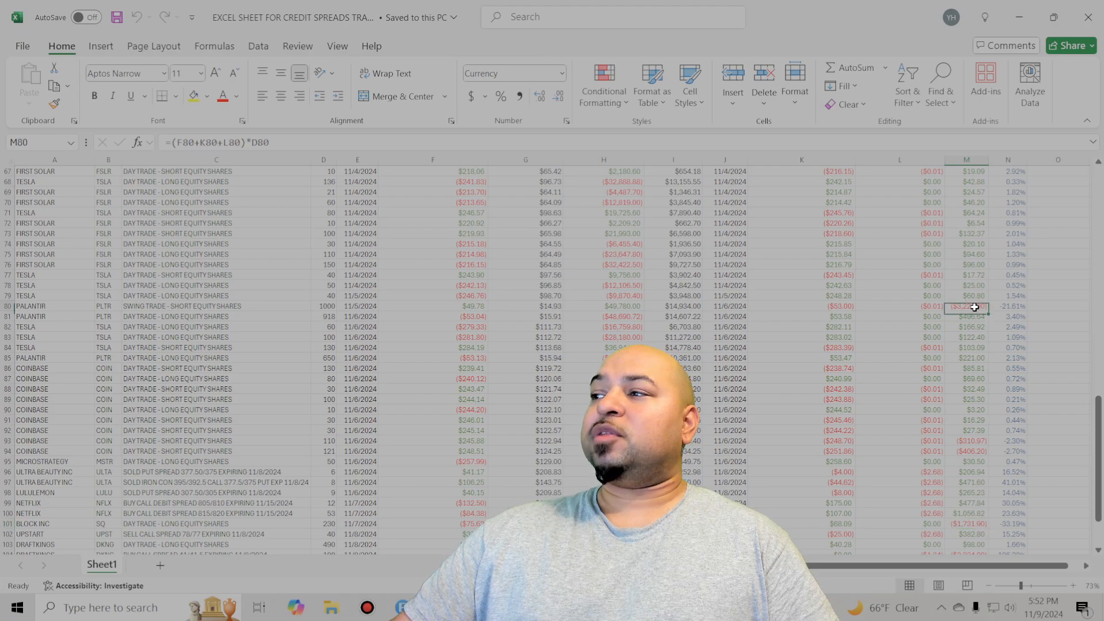
{"action": "scroll", "scroll_direction": "up", "scroll_amount": 3}
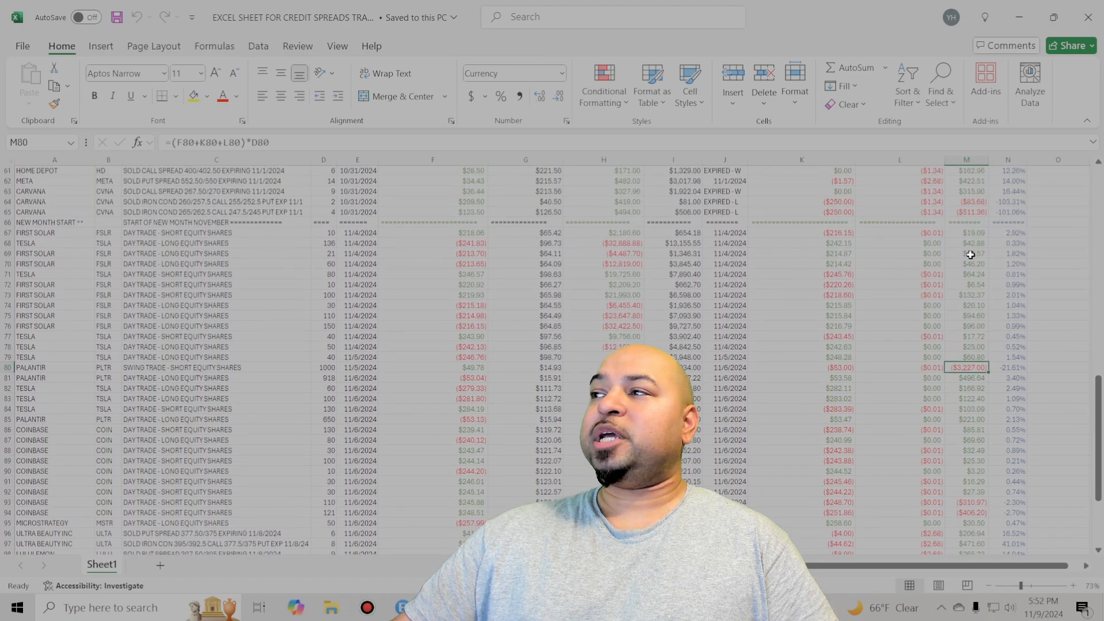
{"action": "scroll", "scroll_direction": "down", "scroll_amount": 3}
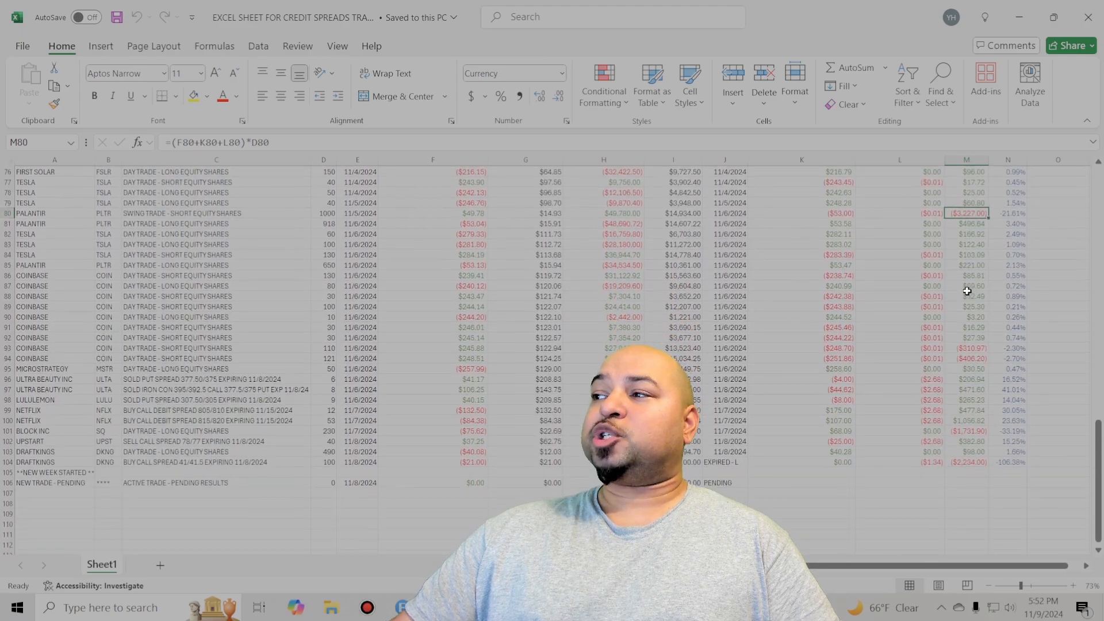
{"action": "scroll", "scroll_direction": "down", "scroll_amount": 3}
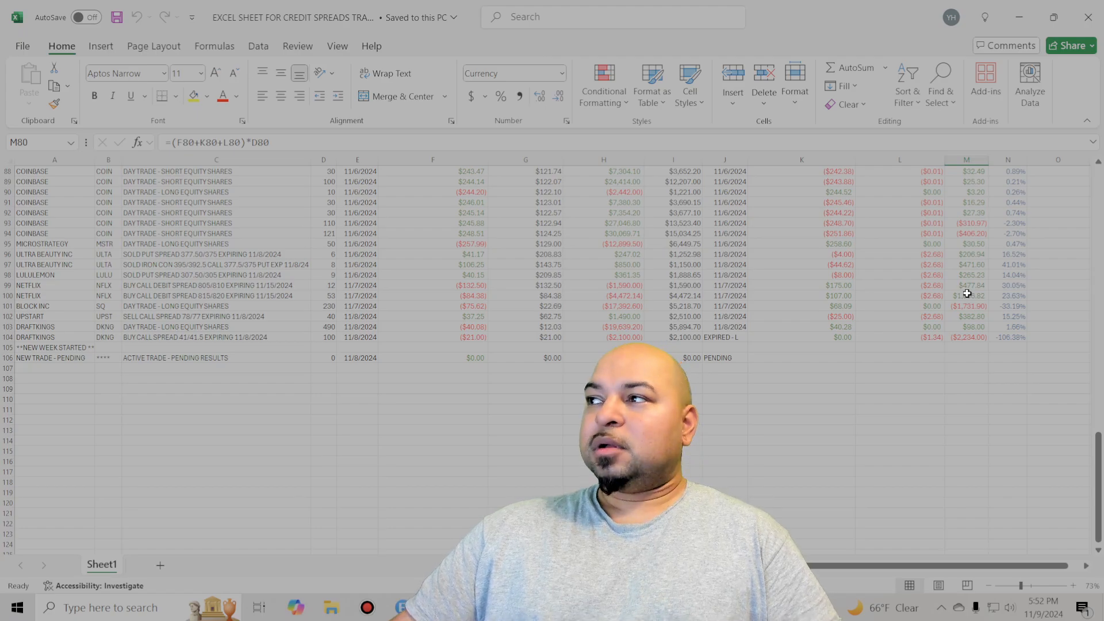
{"action": "scroll", "scroll_direction": "up", "scroll_amount": 3}
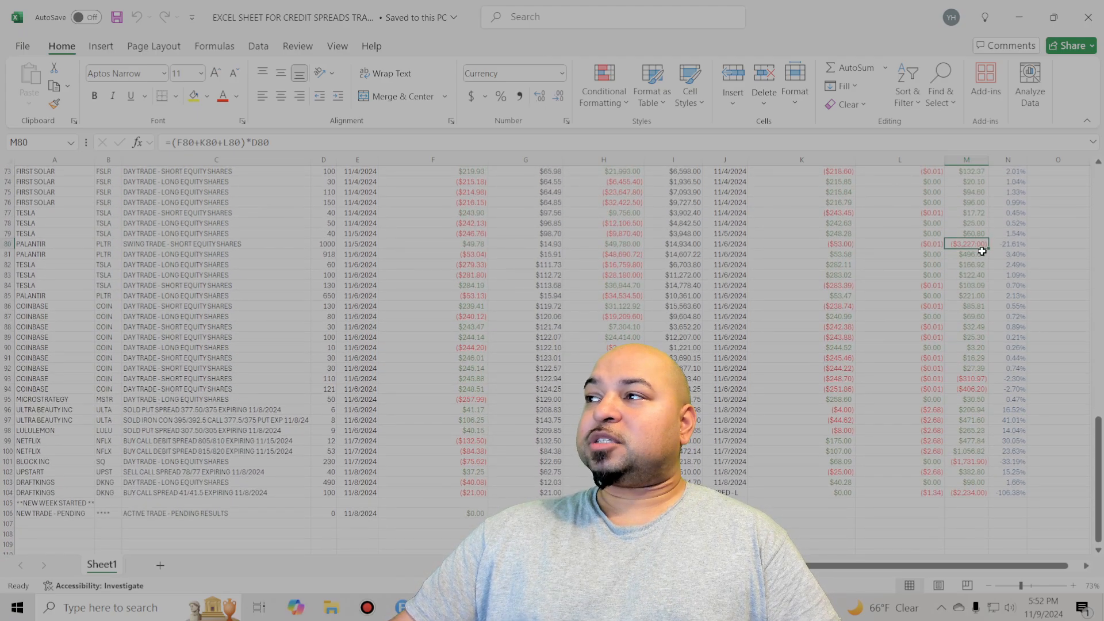
{"action": "scroll", "scroll_direction": "up", "scroll_amount": 3}
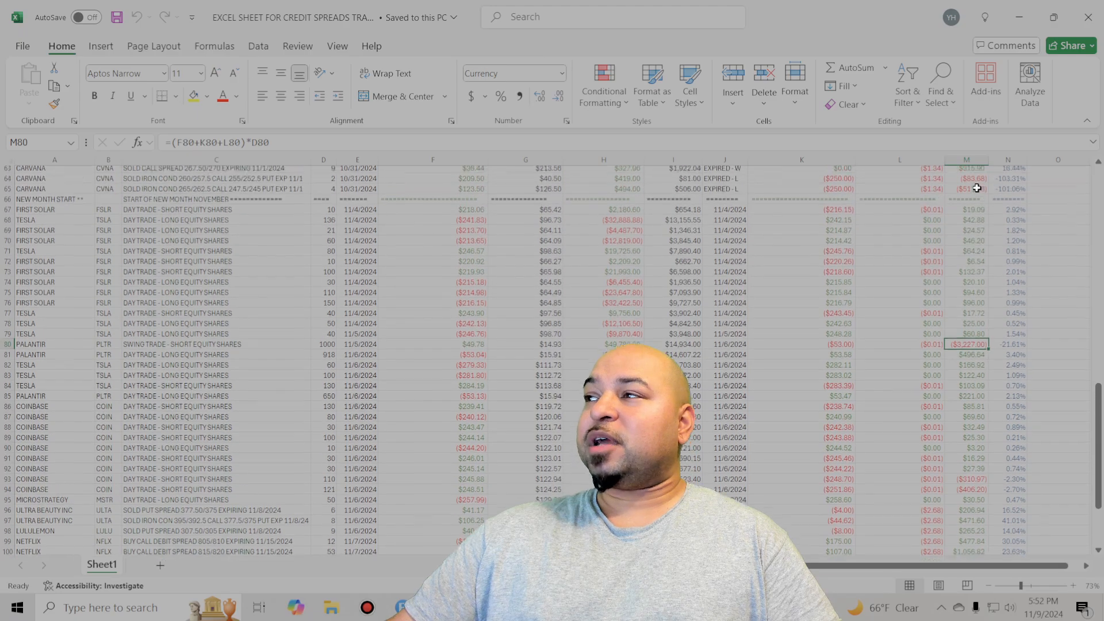
{"action": "scroll", "scroll_direction": "down", "scroll_amount": 3}
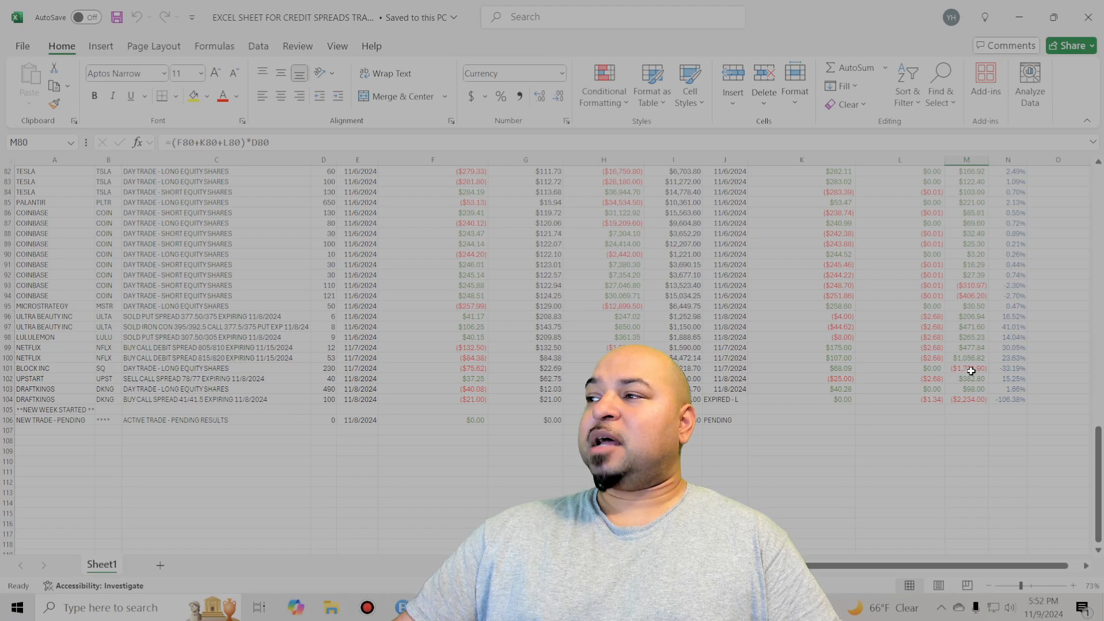
{"action": "left_click", "coordinate": [967, 368]}
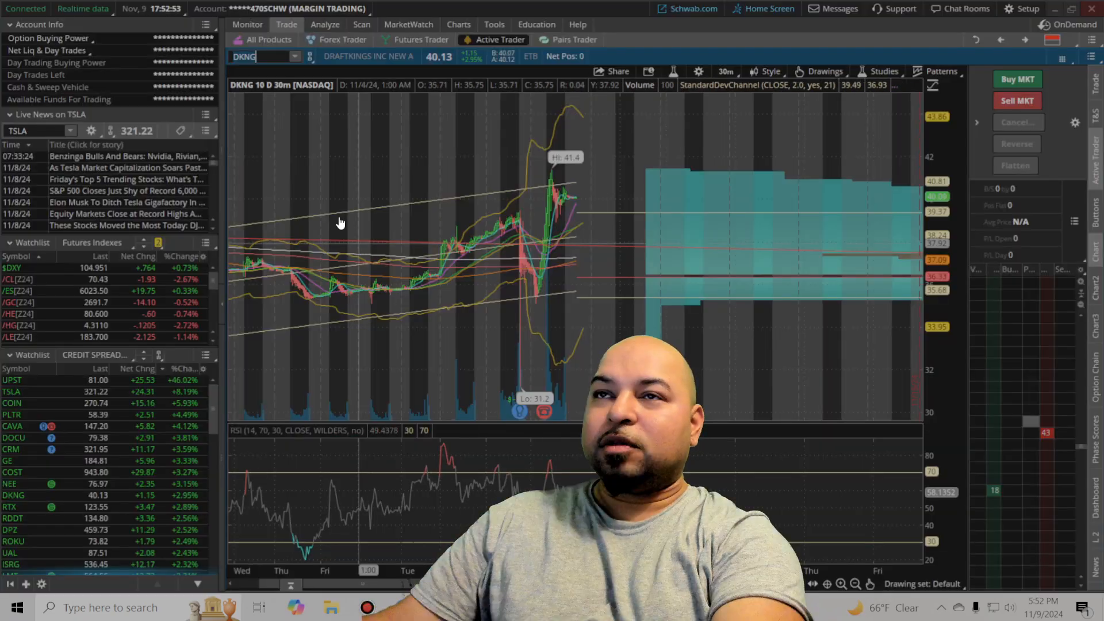
- Enter CLOV in the Active Trader symbol box
{"action": "type", "text": "CLOV"}
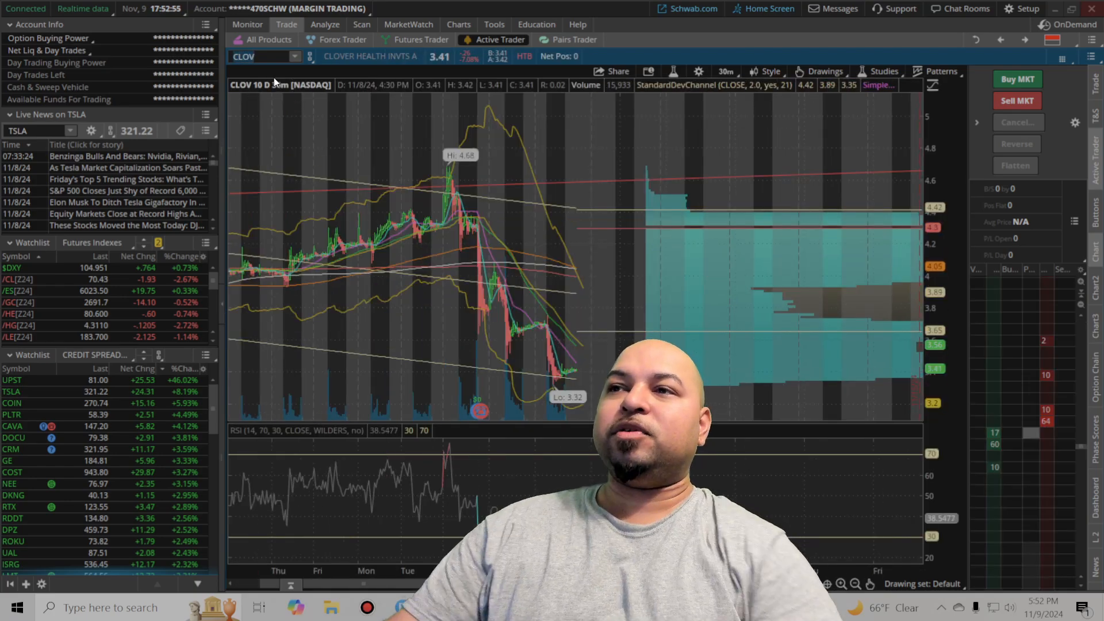
{"action": "mouse_move", "coordinate": [408, 225]}
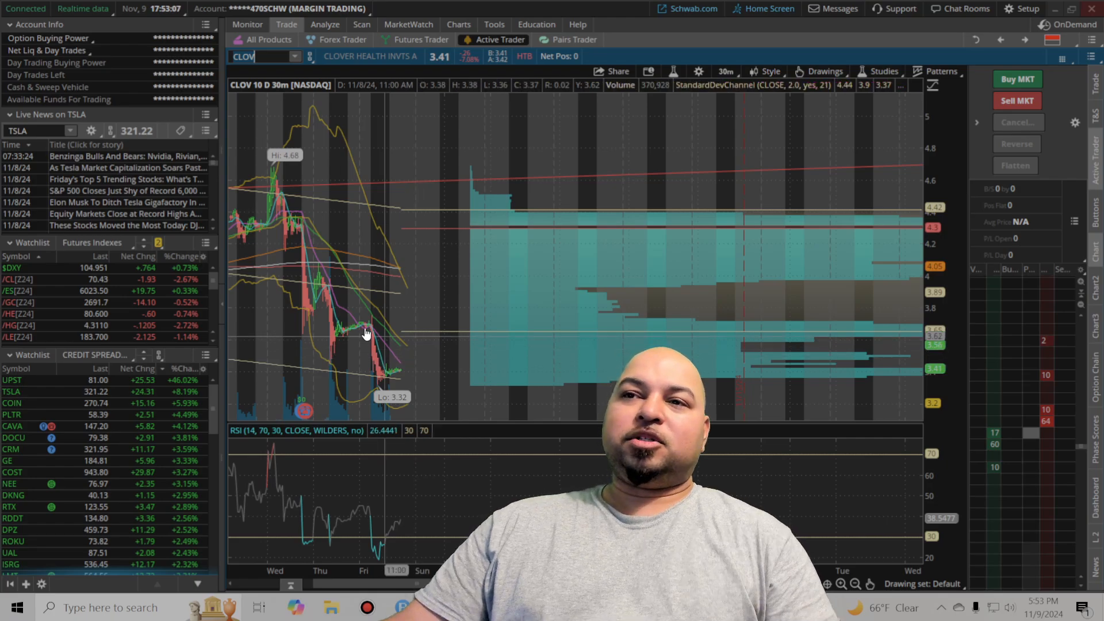
{"action": "mouse_move", "coordinate": [319, 134]}
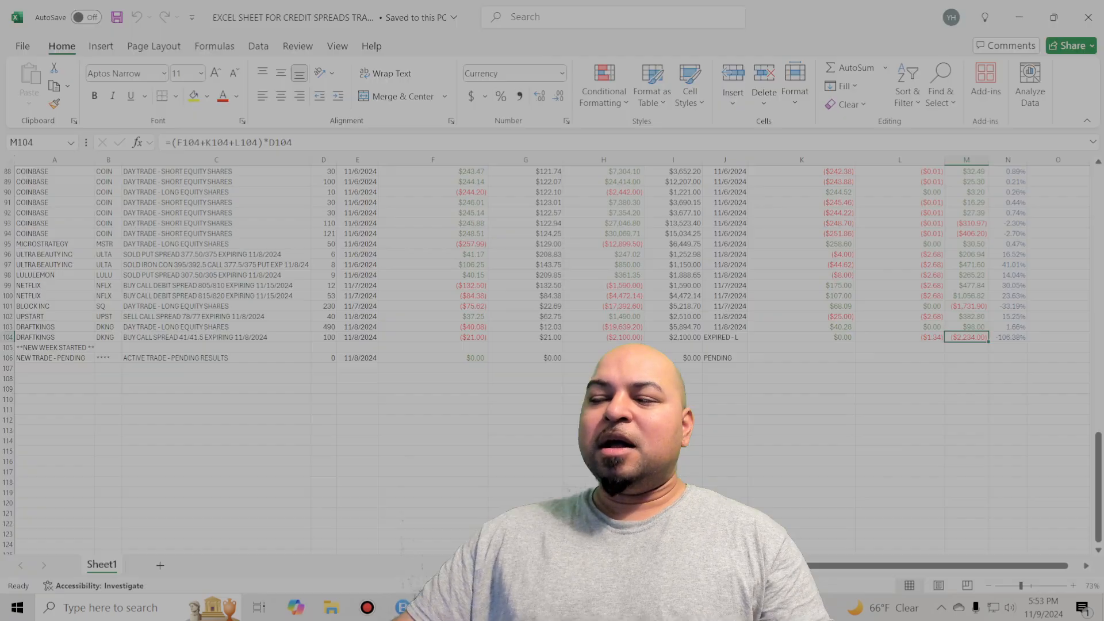
{"action": "scroll", "scroll_direction": "up", "scroll_amount": 3}
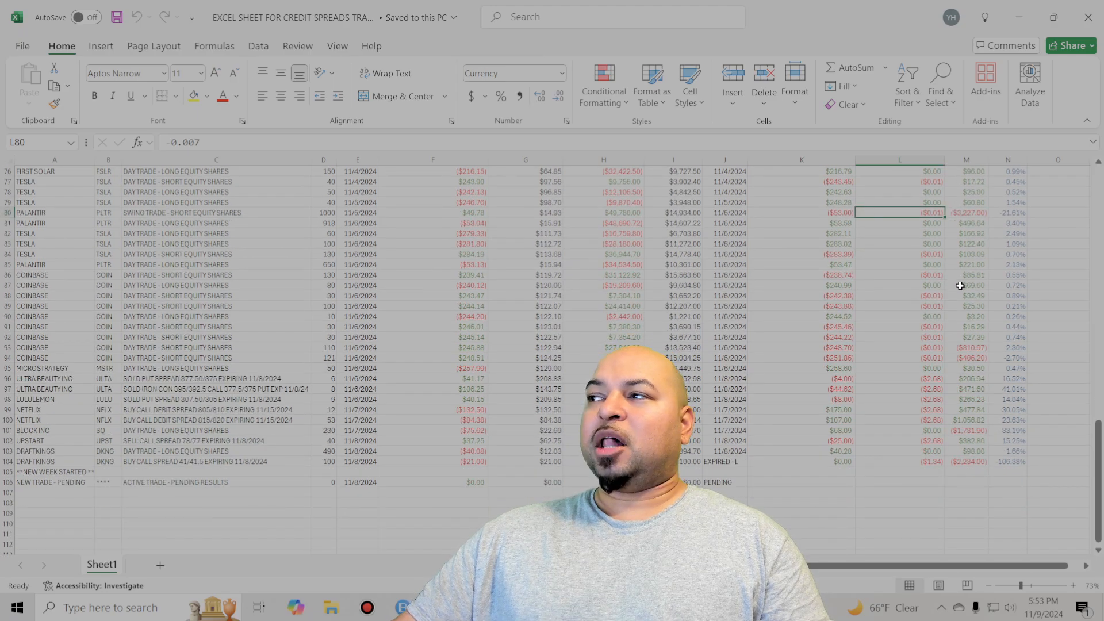
{"action": "scroll", "scroll_direction": "down", "scroll_amount": 3}
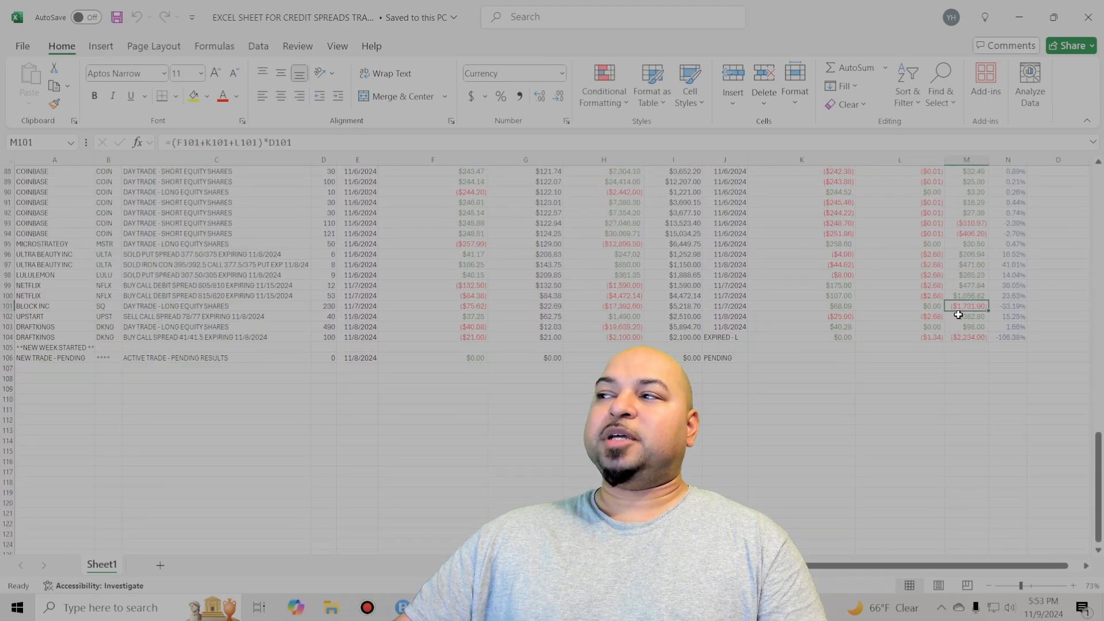
{"action": "left_click", "coordinate": [899, 306]}
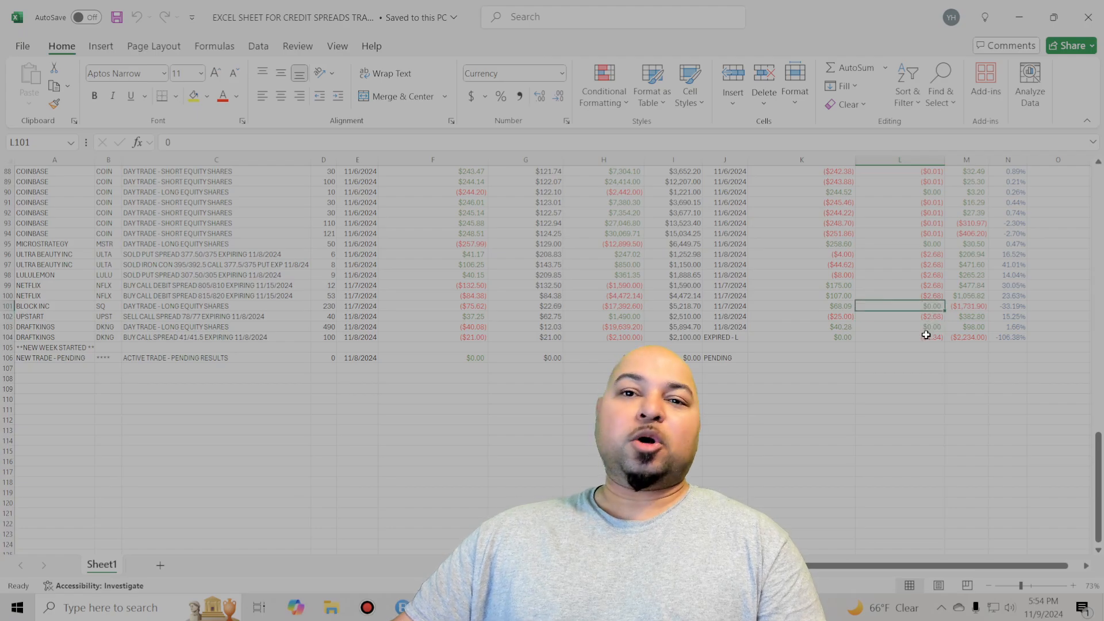
{"action": "scroll", "scroll_direction": "up", "scroll_amount": 3}
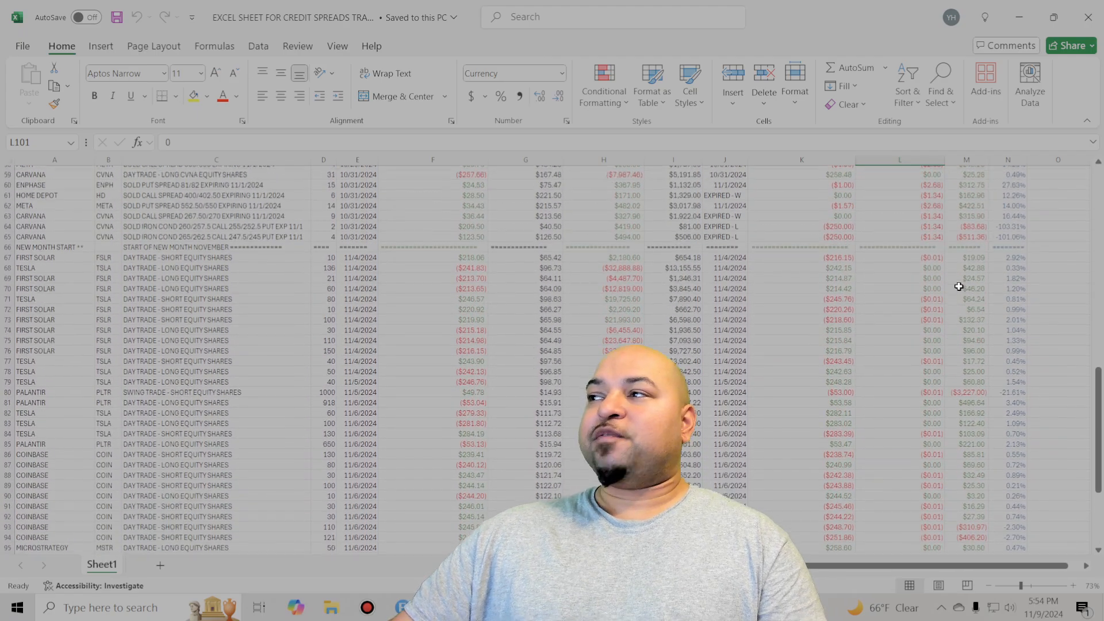
{"action": "left_click", "coordinate": [967, 305]}
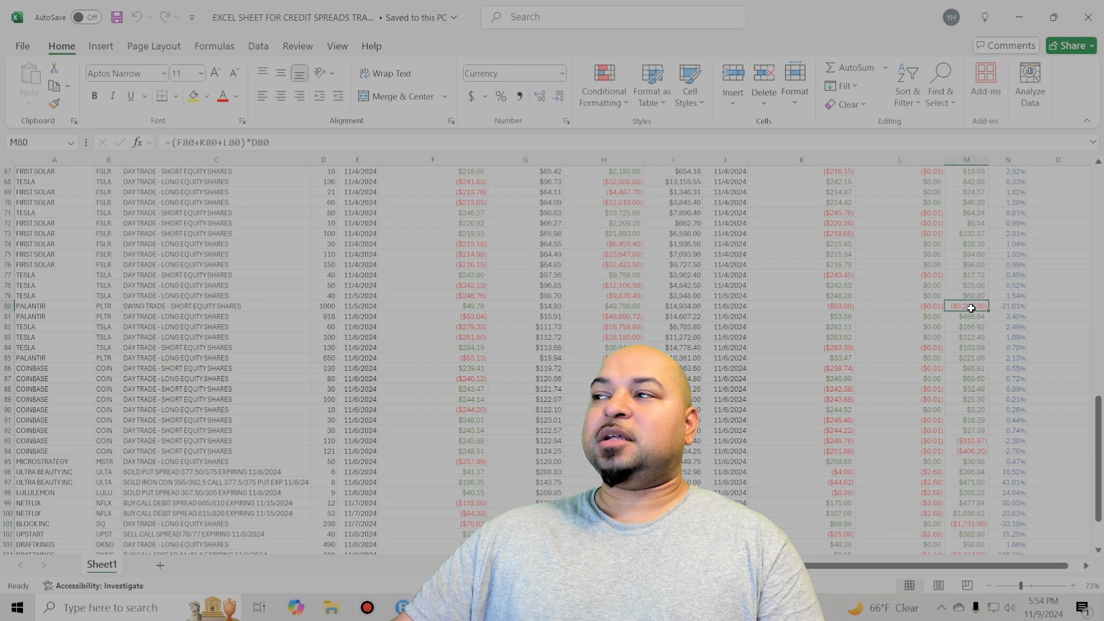
{"action": "scroll", "scroll_direction": "down", "scroll_amount": 3}
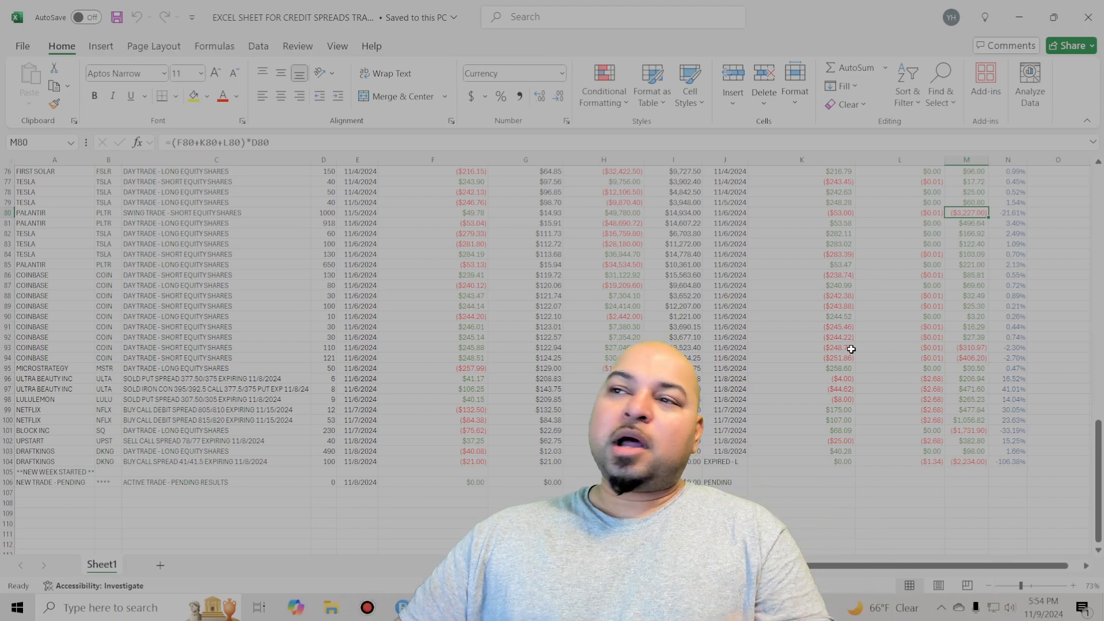
{"action": "scroll", "scroll_direction": "down", "scroll_amount": 3}
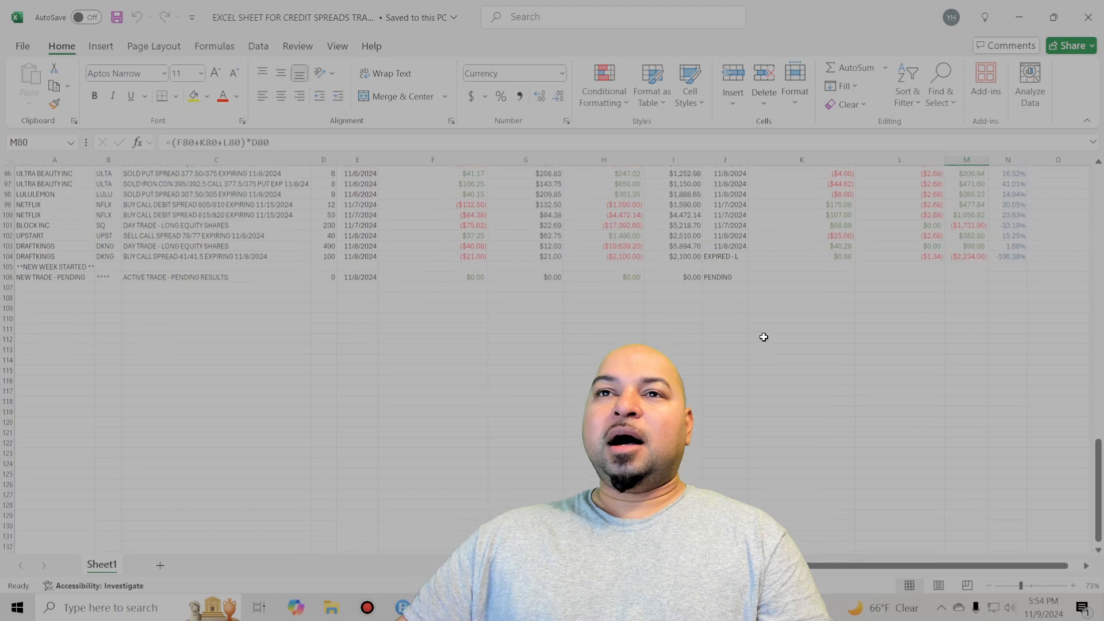
{"action": "scroll", "scroll_direction": "down", "scroll_amount": 3}
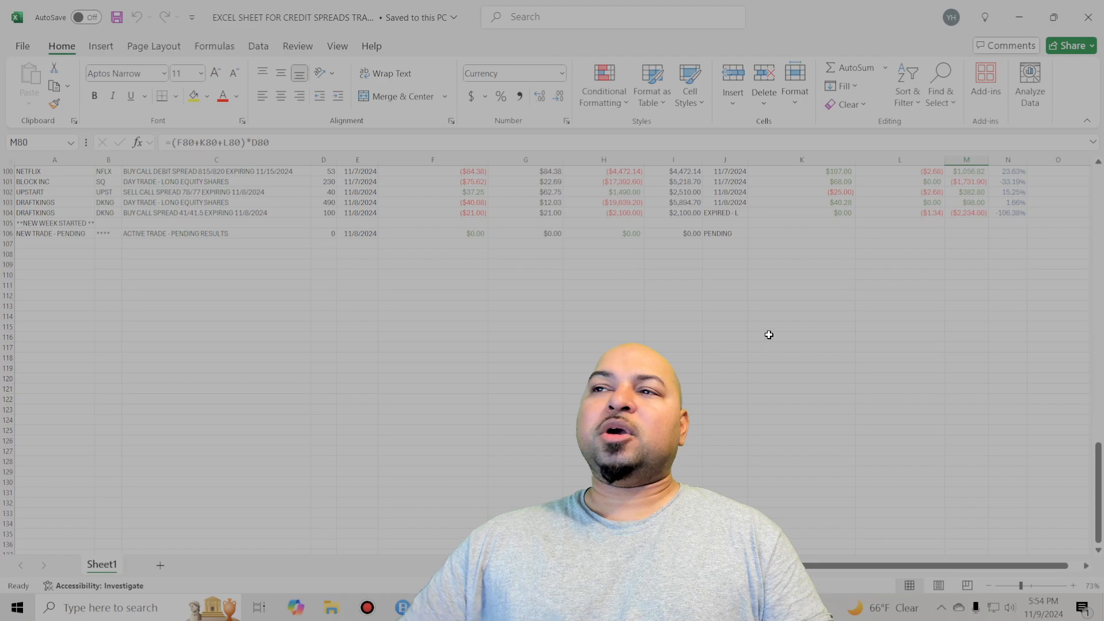
{"action": "left_click", "coordinate": [53, 233]}
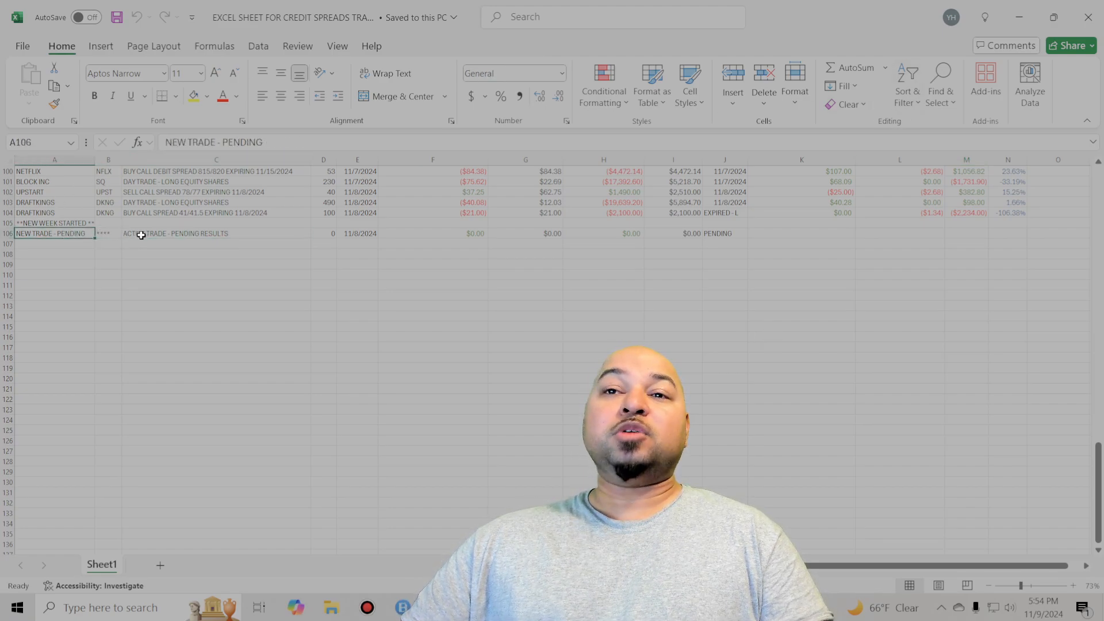
{"action": "left_click", "coordinate": [216, 233]}
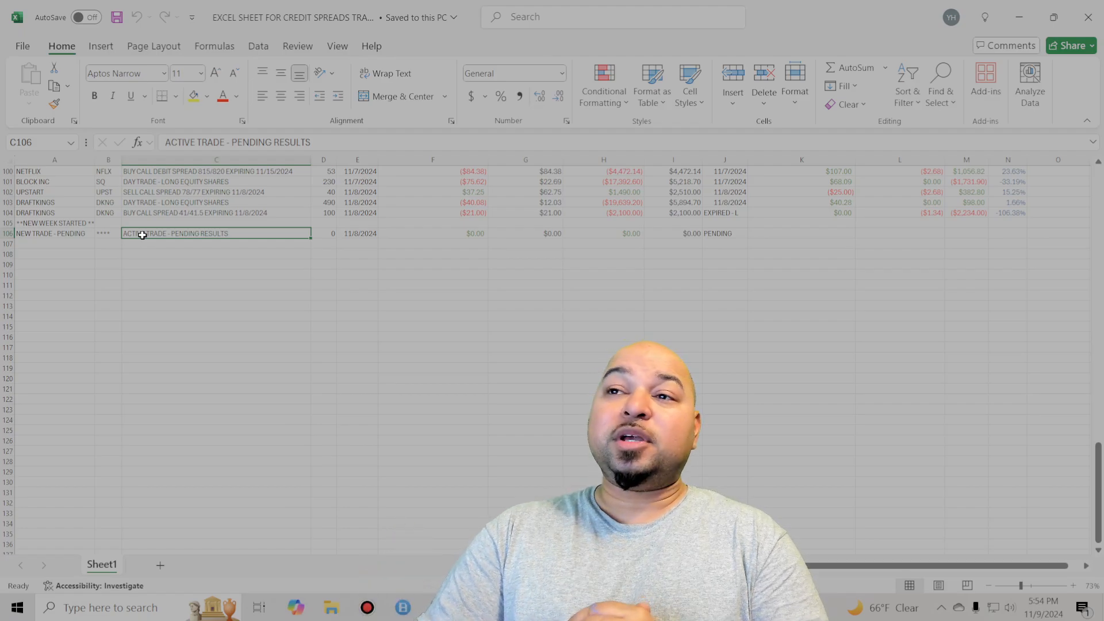
{"action": "left_click", "coordinate": [54, 233]}
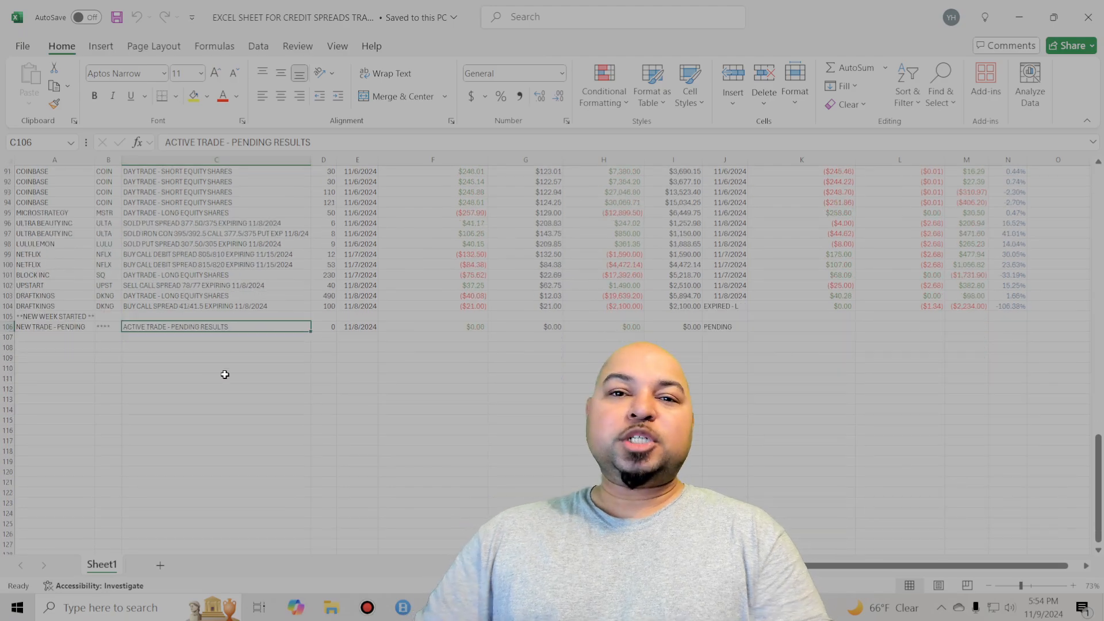
{"action": "scroll", "scroll_direction": "up", "scroll_amount": 3}
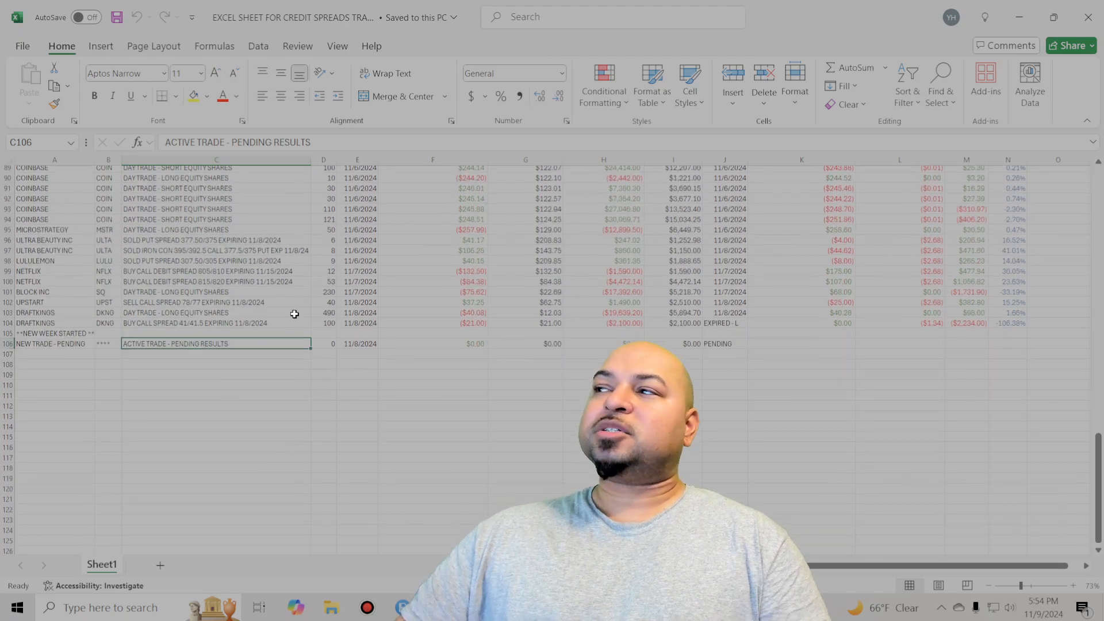
{"action": "scroll", "scroll_direction": "up", "scroll_amount": 3}
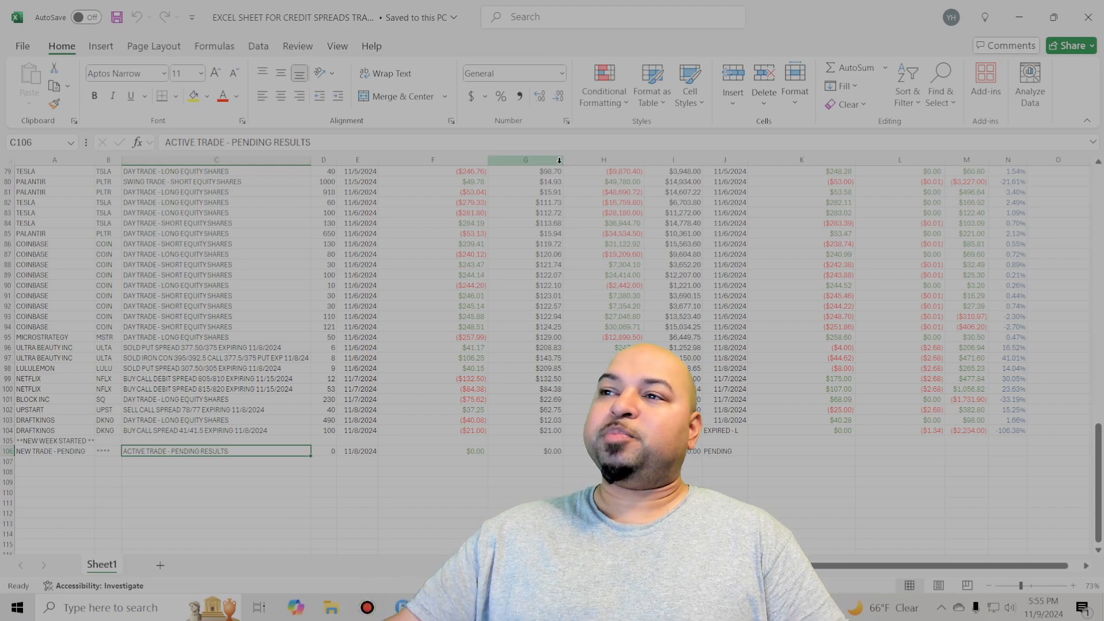
{"action": "scroll", "scroll_direction": "up", "scroll_amount": 3}
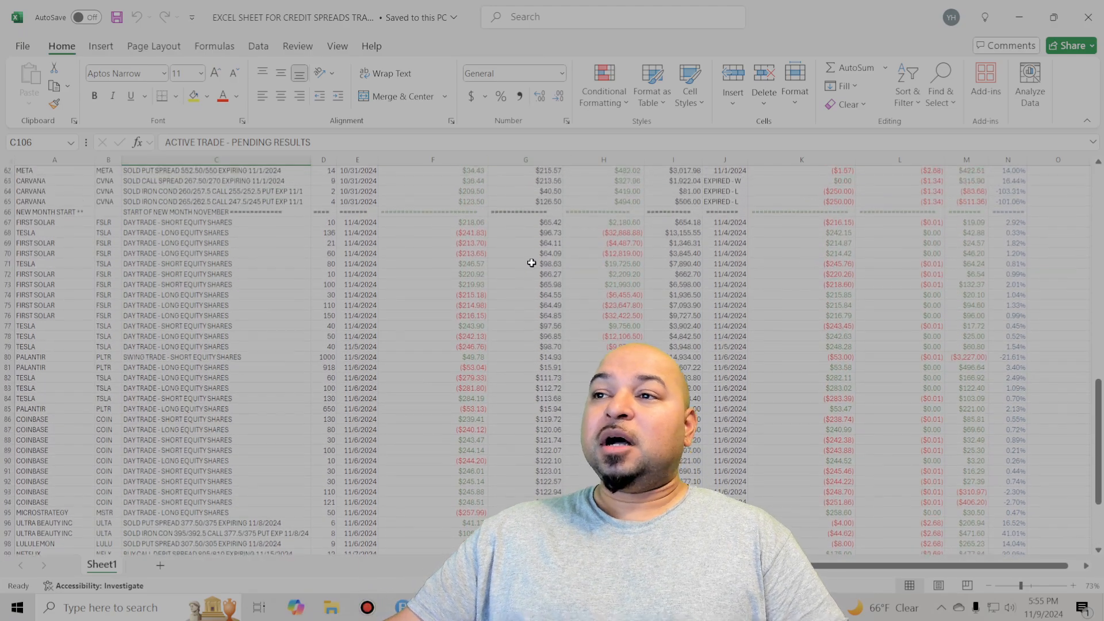
{"action": "scroll", "scroll_direction": "down", "scroll_amount": 3}
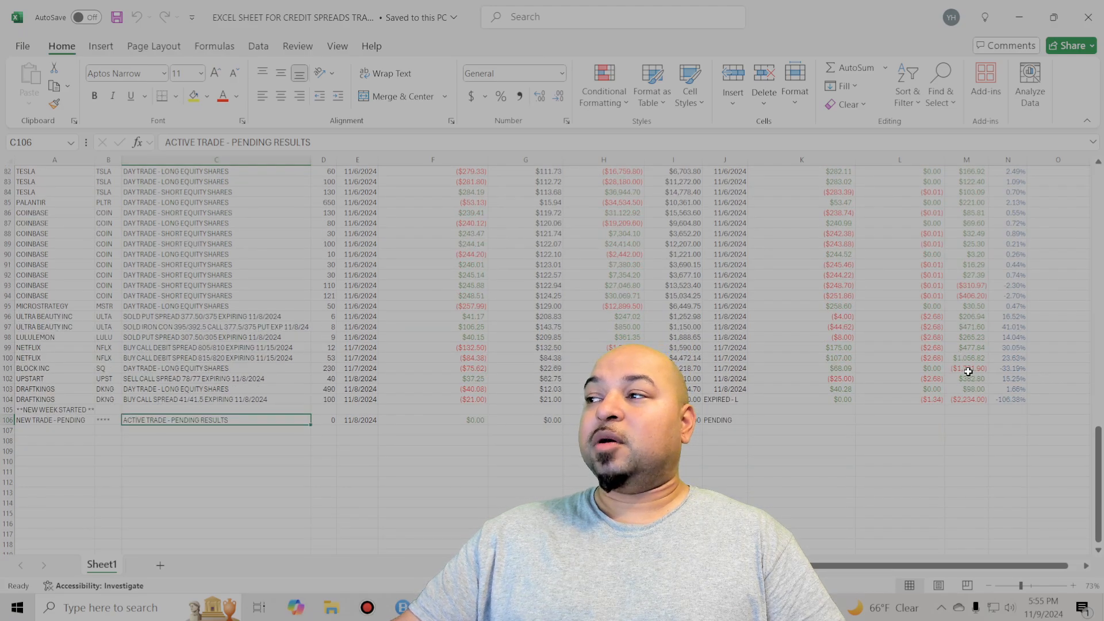
{"action": "left_click", "coordinate": [966, 399]}
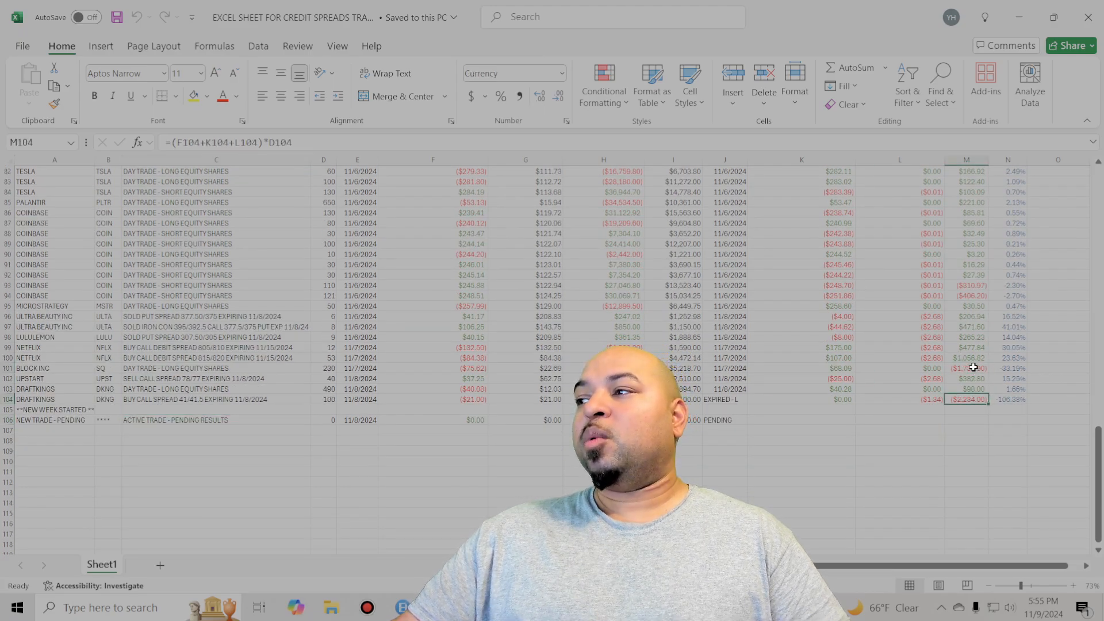